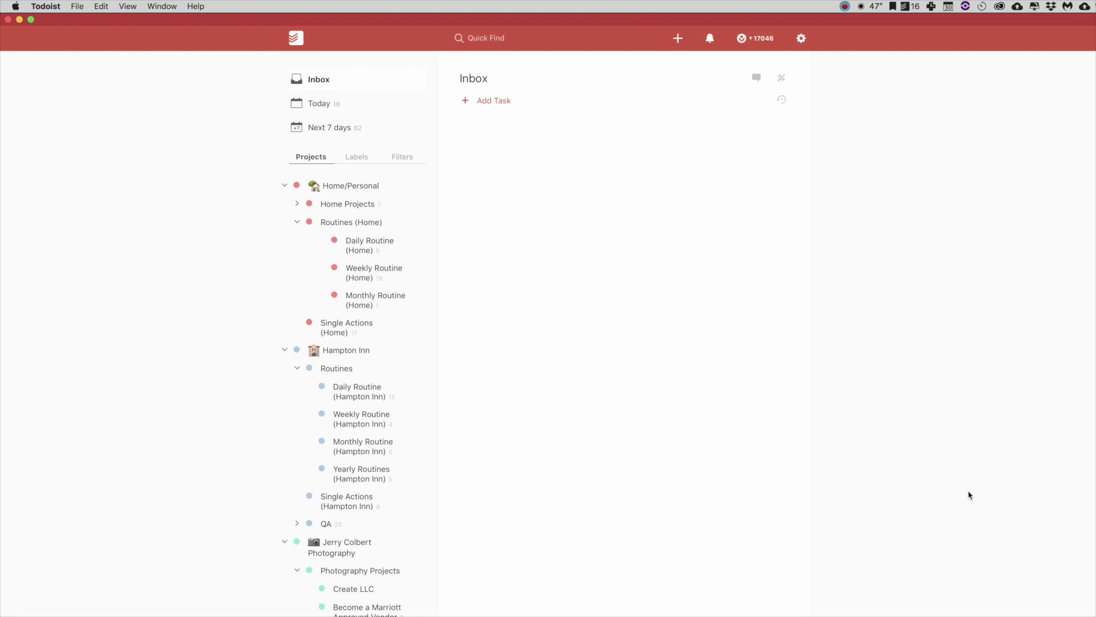
pyautogui.moveTo(494, 101)
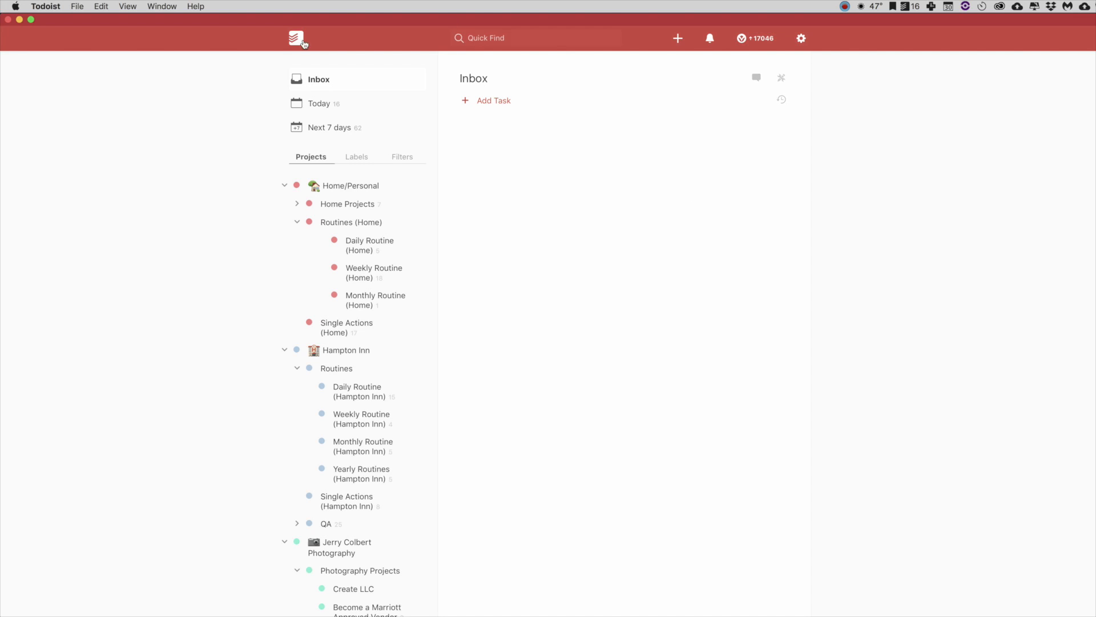
pyautogui.moveTo(491, 79)
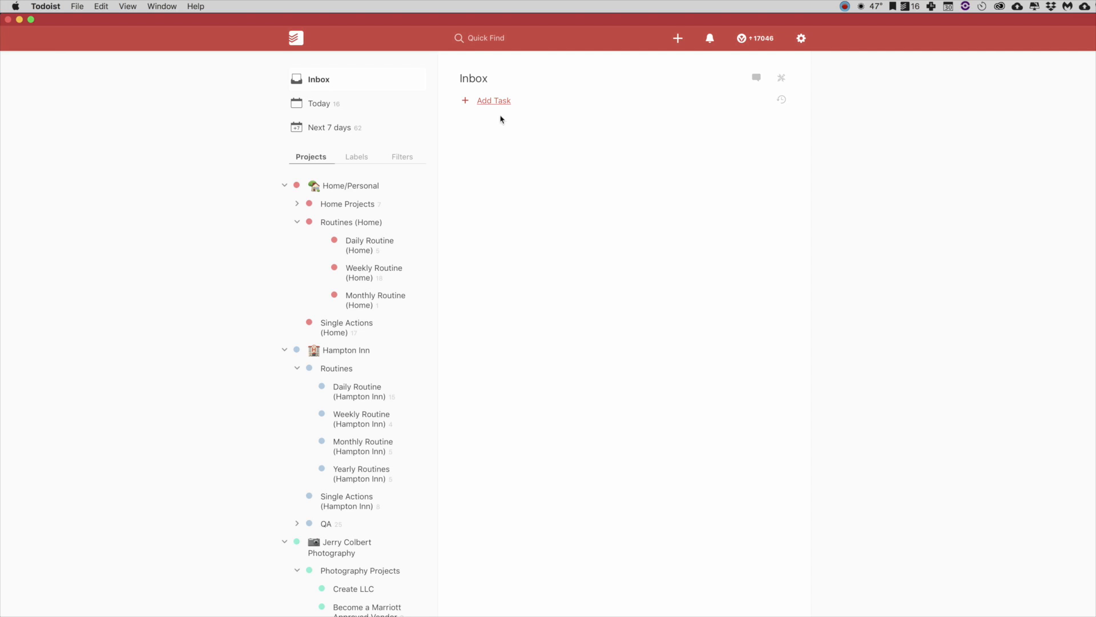
pyautogui.moveTo(537, 198)
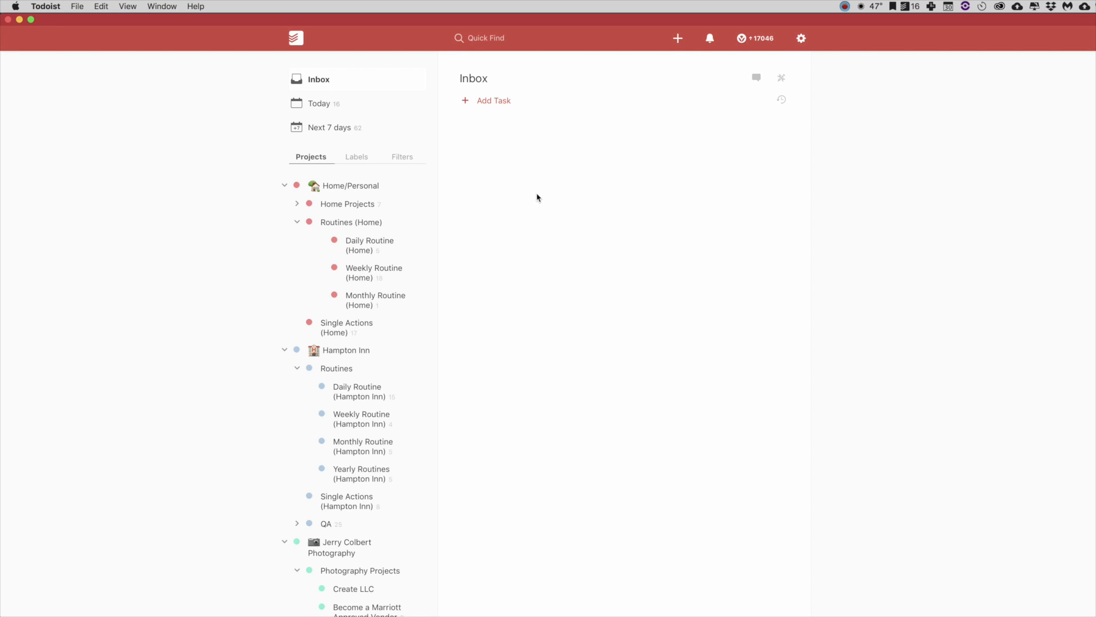
pyautogui.moveTo(549, 198)
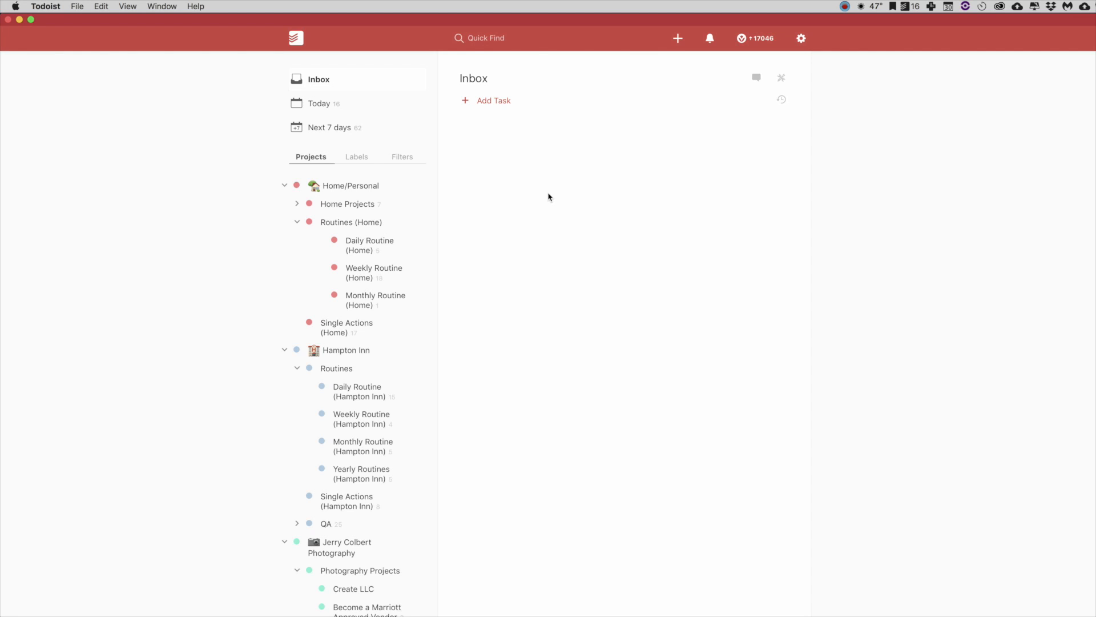
pyautogui.moveTo(494, 100)
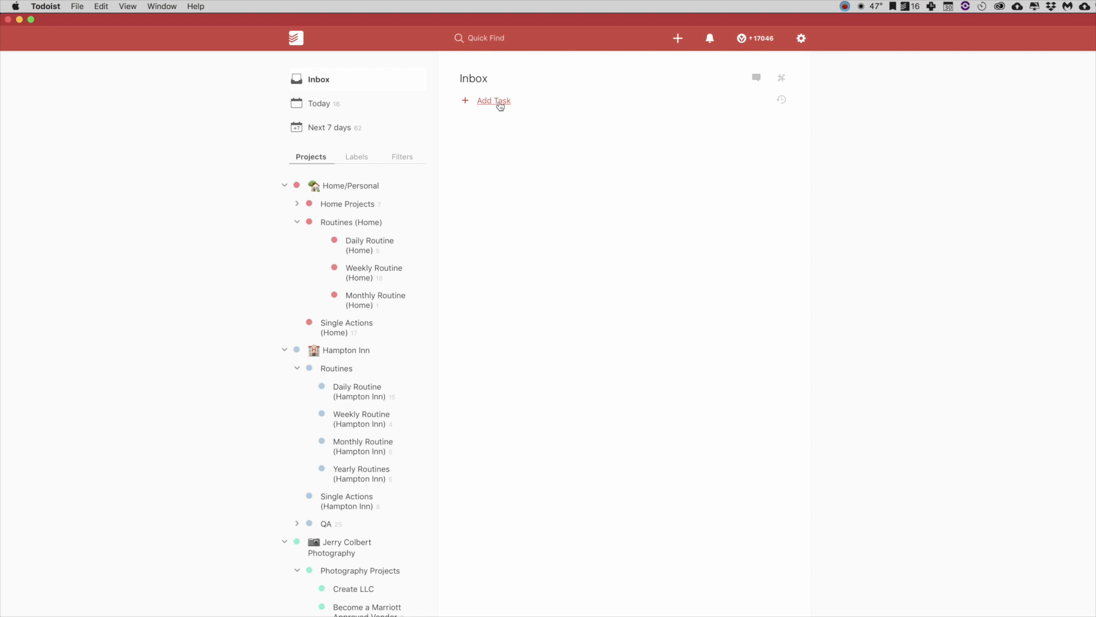
# - Add the Inbox task 'Daily Ritual every day' so it repeats daily
pyautogui.click(494, 100)
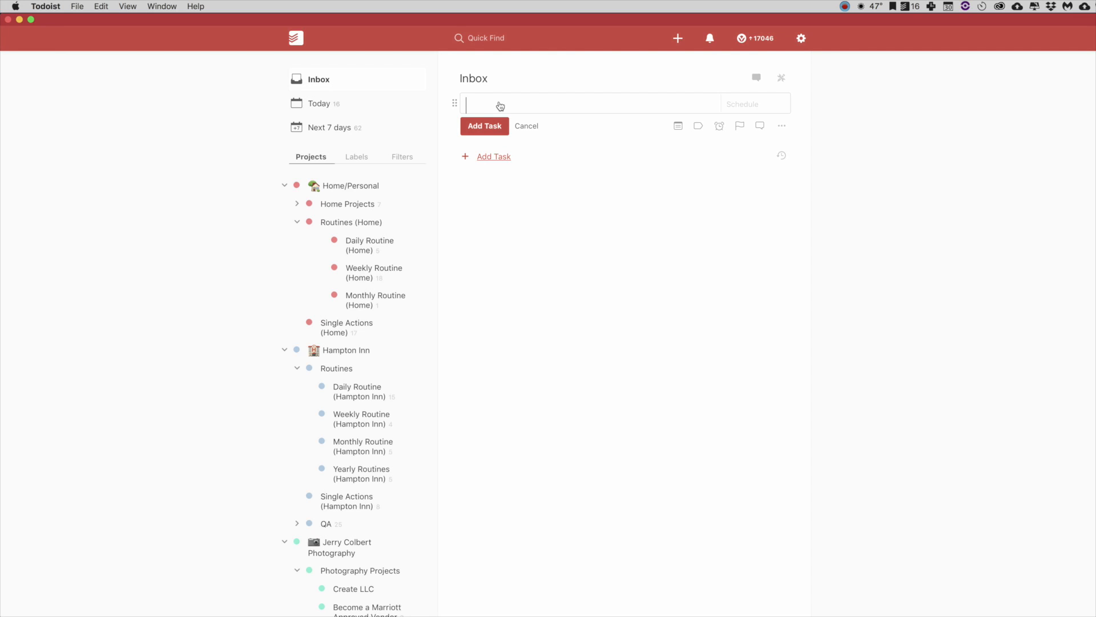
pyautogui.write('Dai')
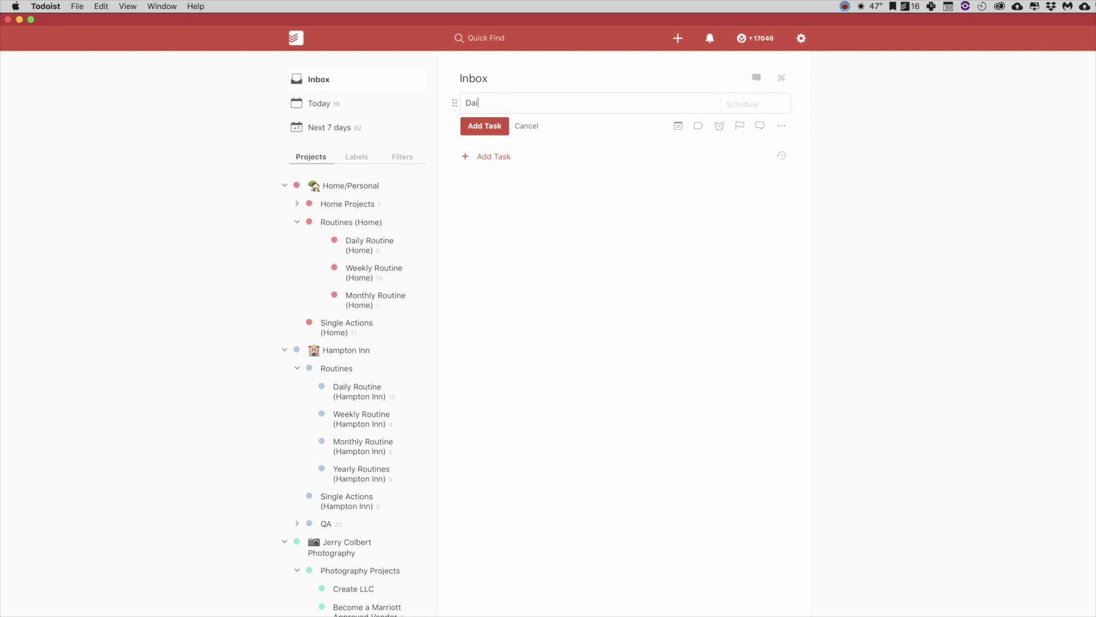
pyautogui.write('ly Ritual')
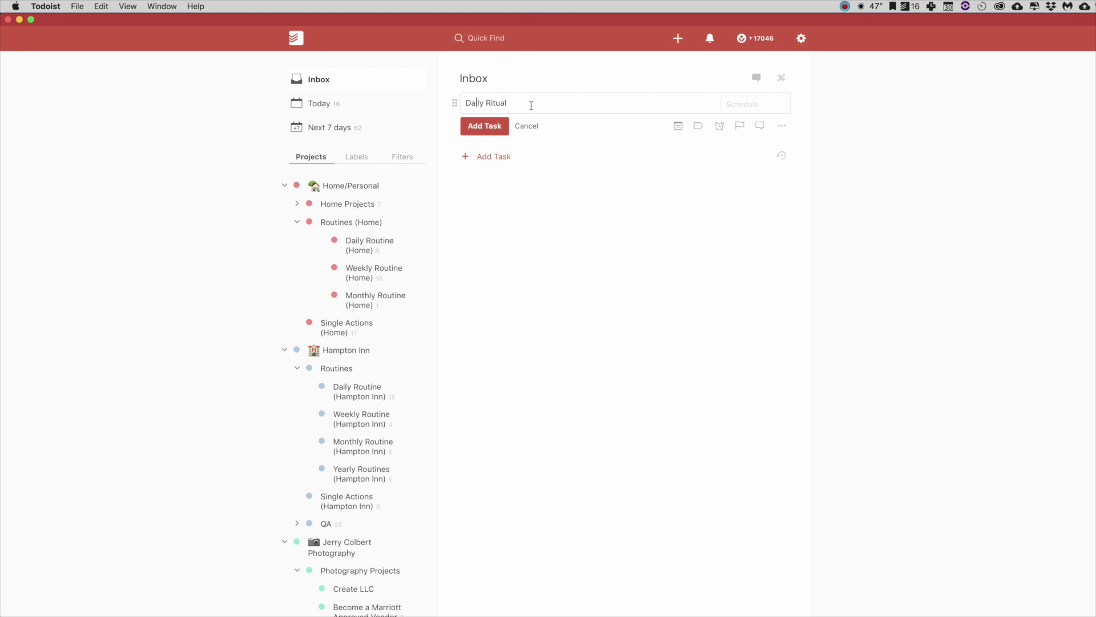
pyautogui.write('e')
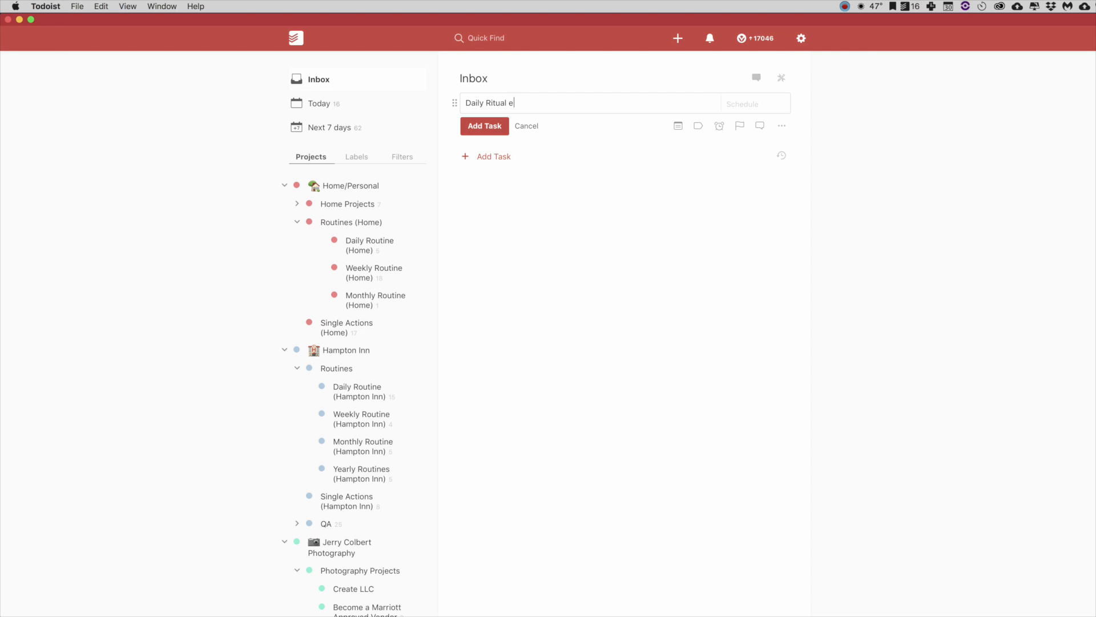
pyautogui.write('very day')
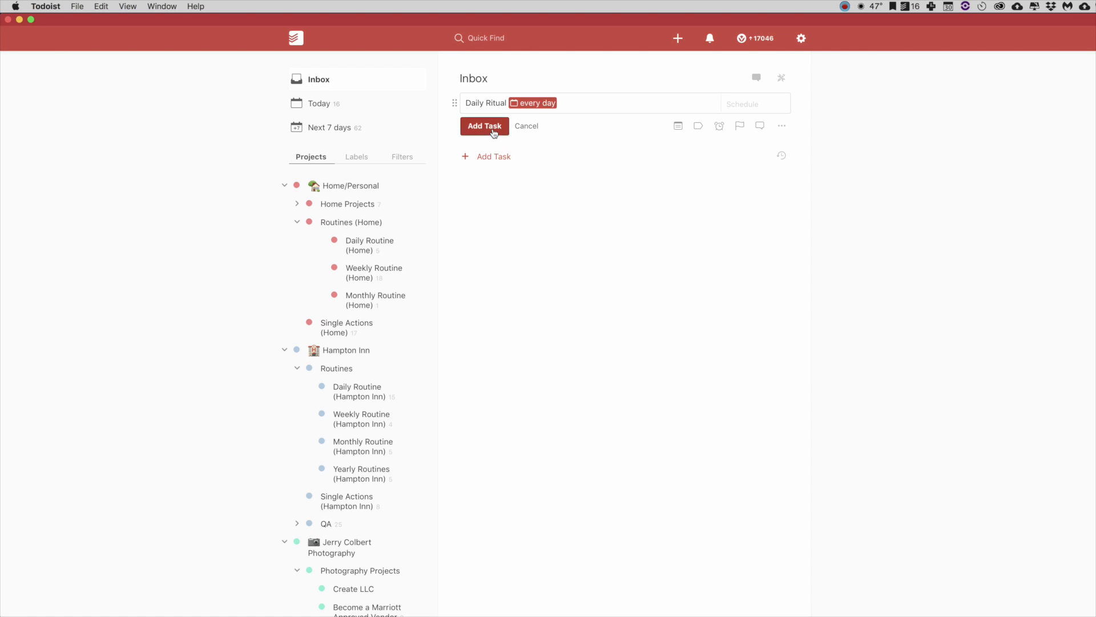
pyautogui.click(485, 126)
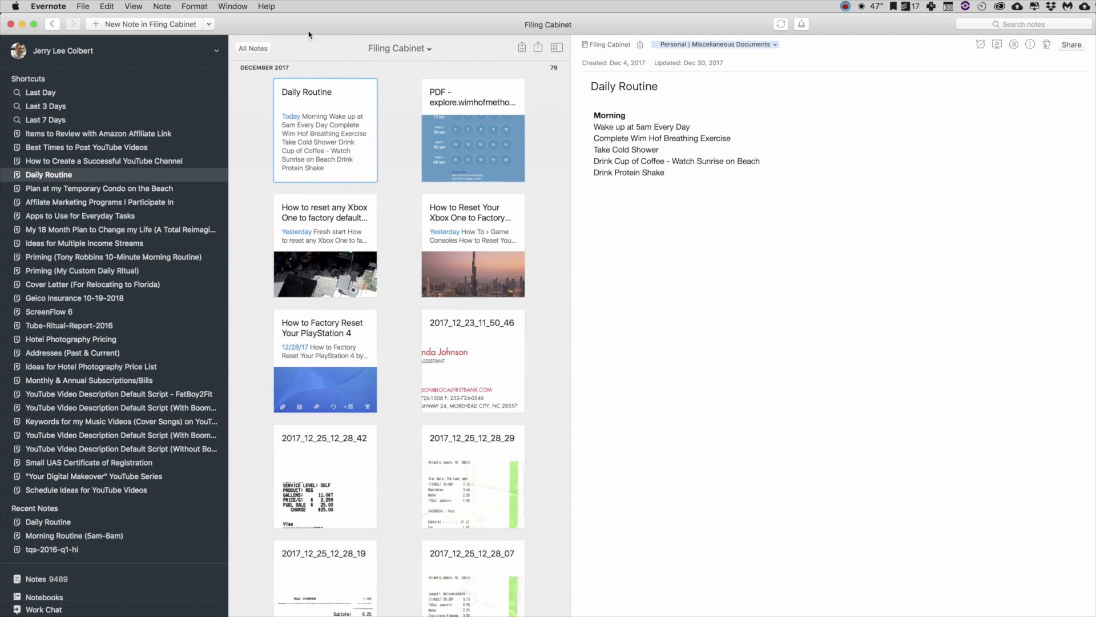
pyautogui.moveTo(746, 108)
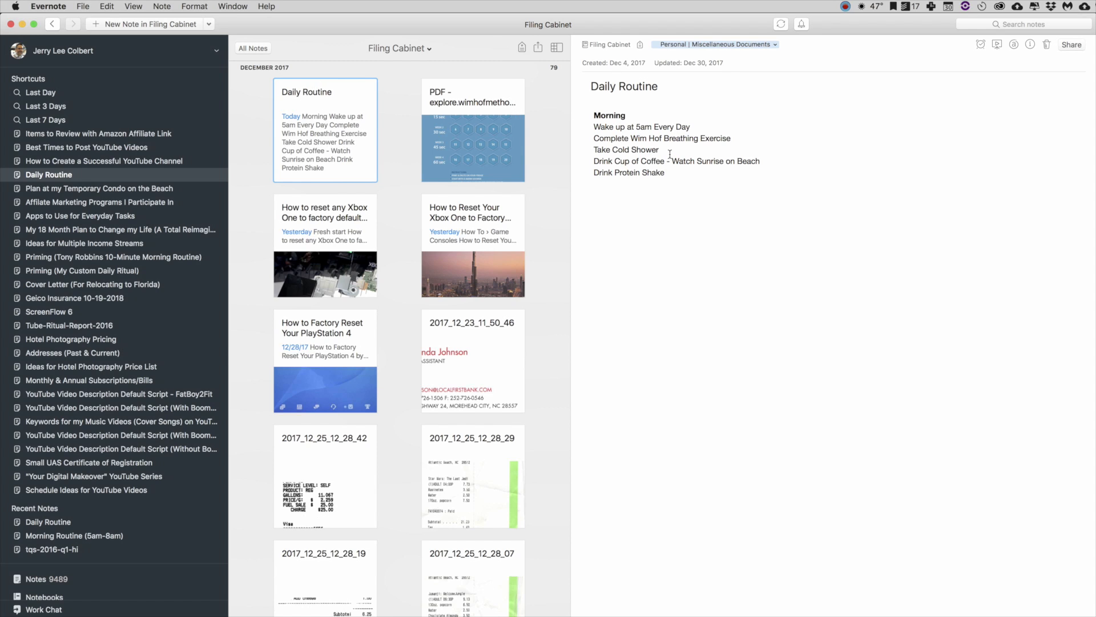
pyautogui.moveTo(600, 95)
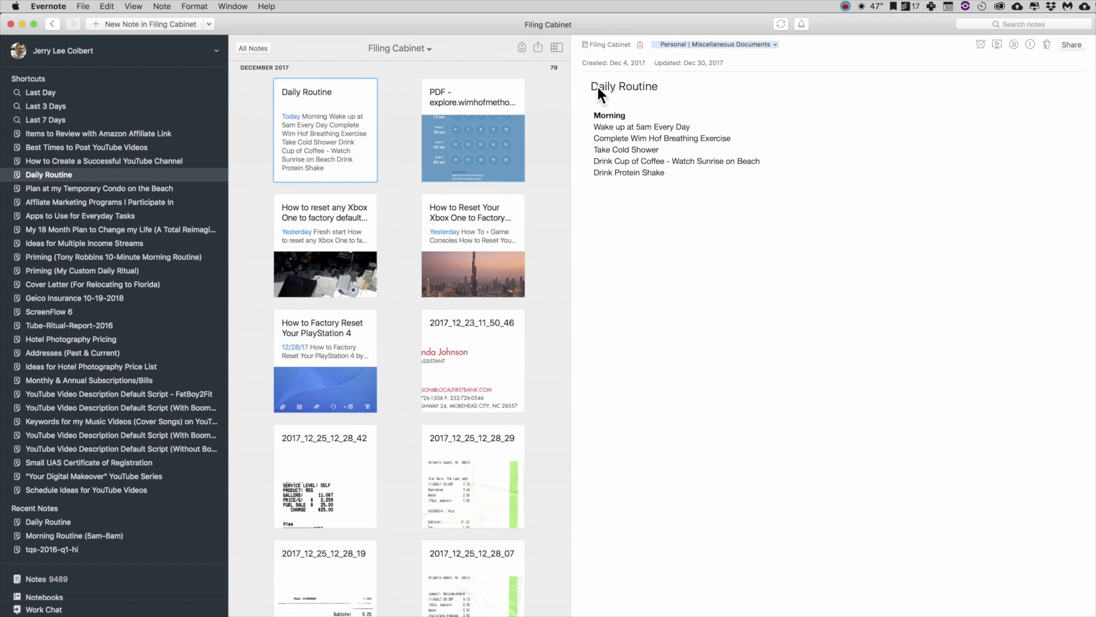
pyautogui.moveTo(597, 130)
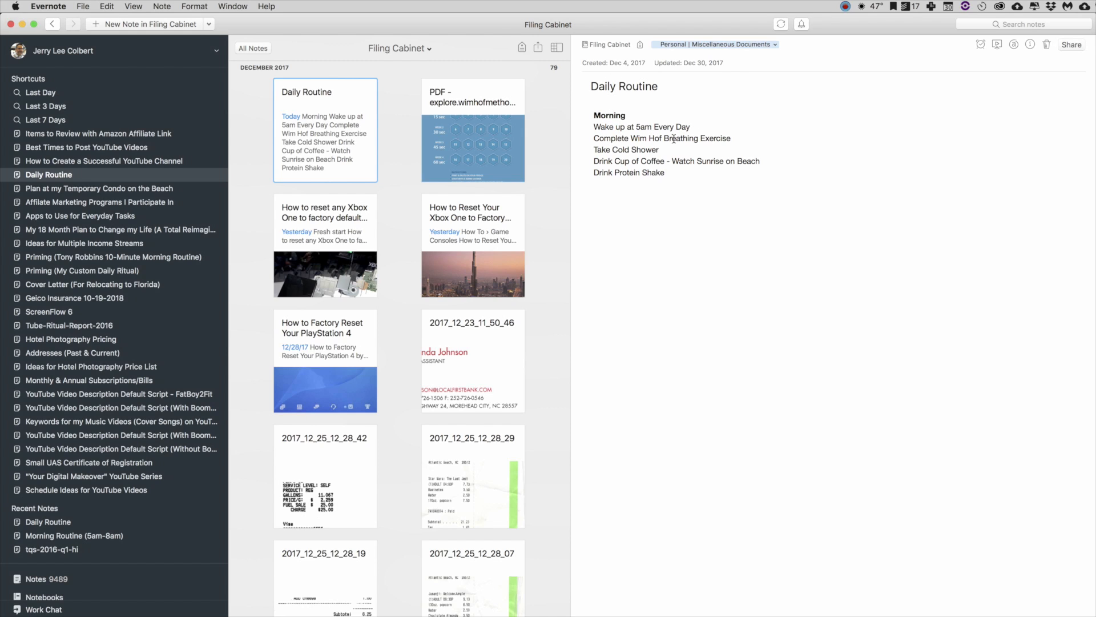
pyautogui.moveTo(596, 149)
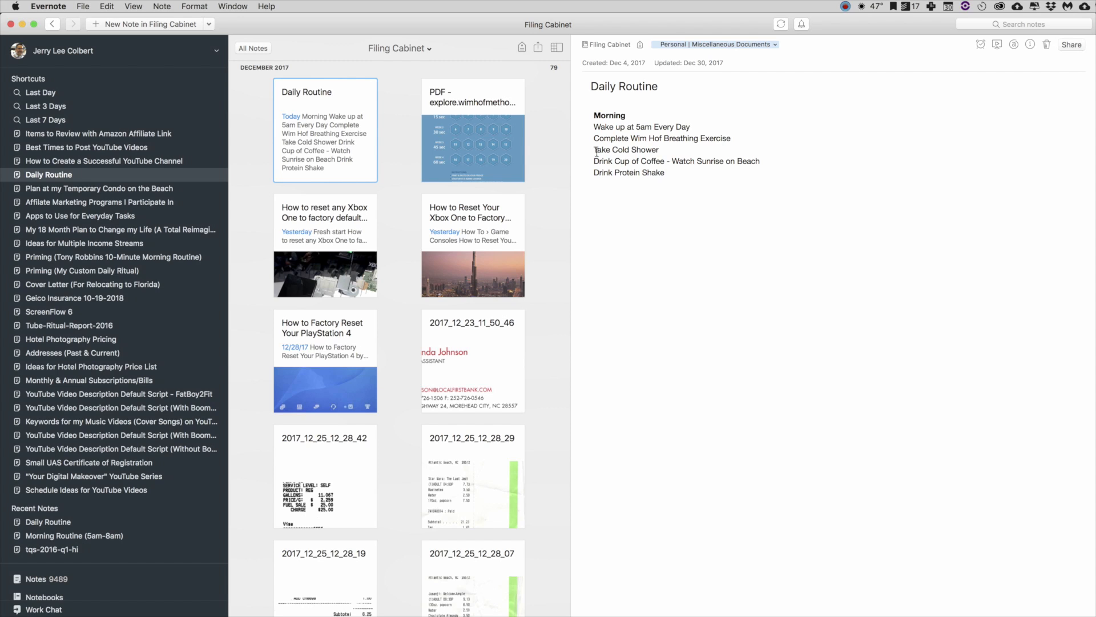
pyautogui.moveTo(694, 167)
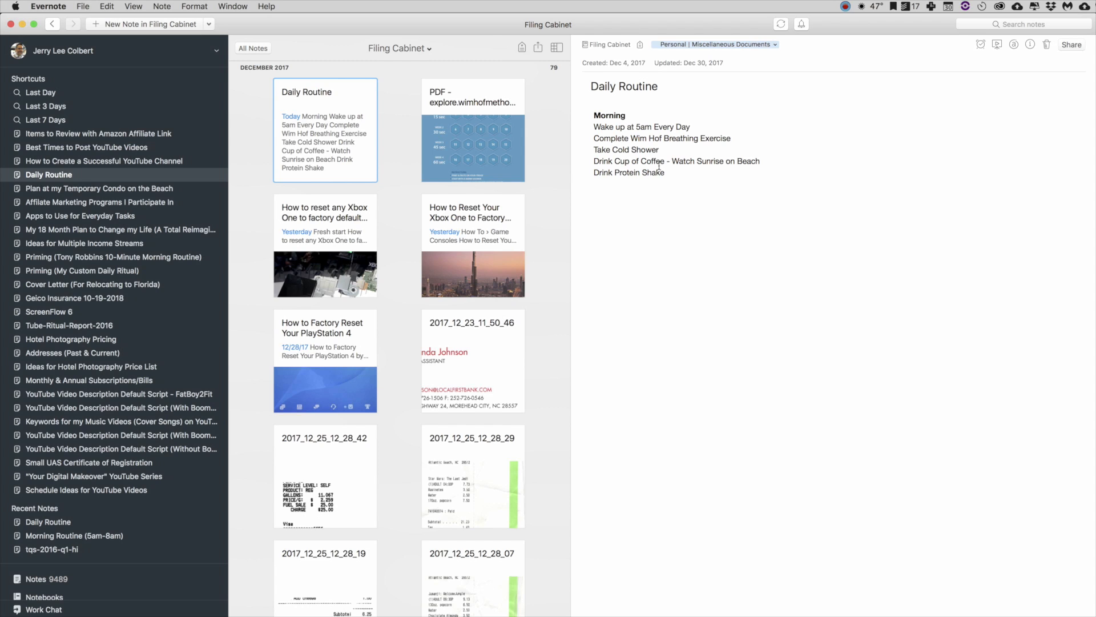
pyautogui.moveTo(284, 26)
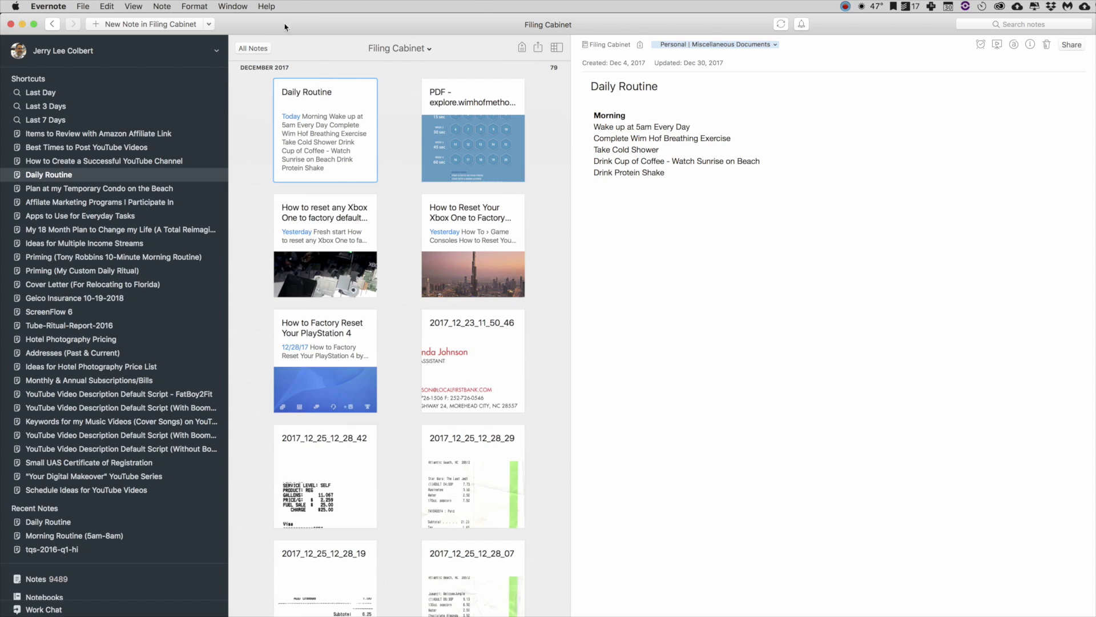
pyautogui.moveTo(331, 160)
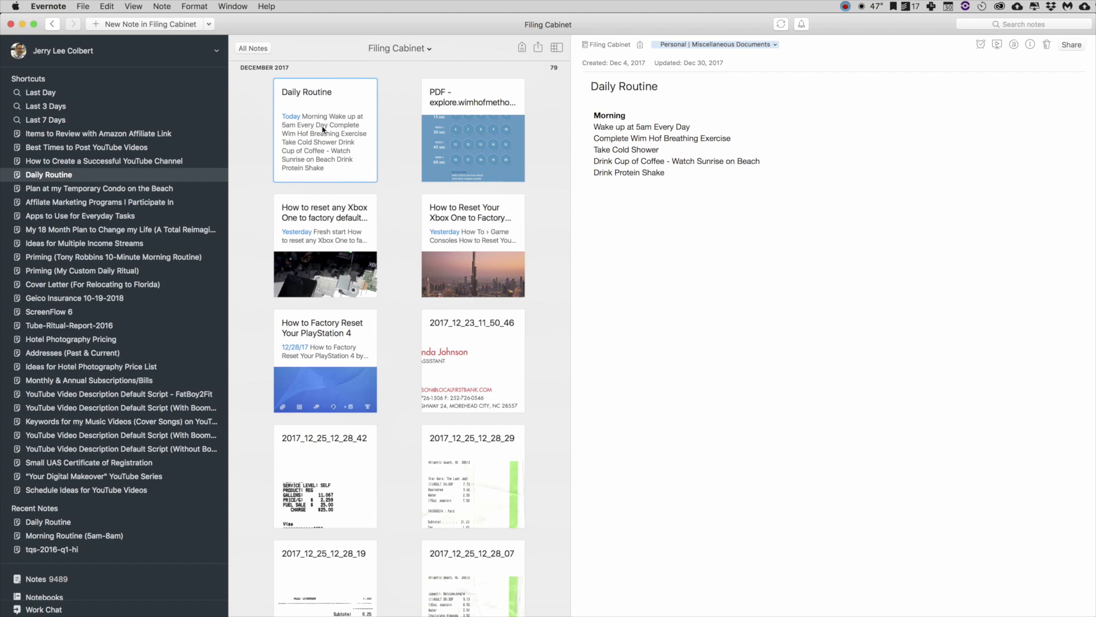
# - Bring up the context menu of the Daily Routine note to copy its classic link
pyautogui.rightClick(325, 129)
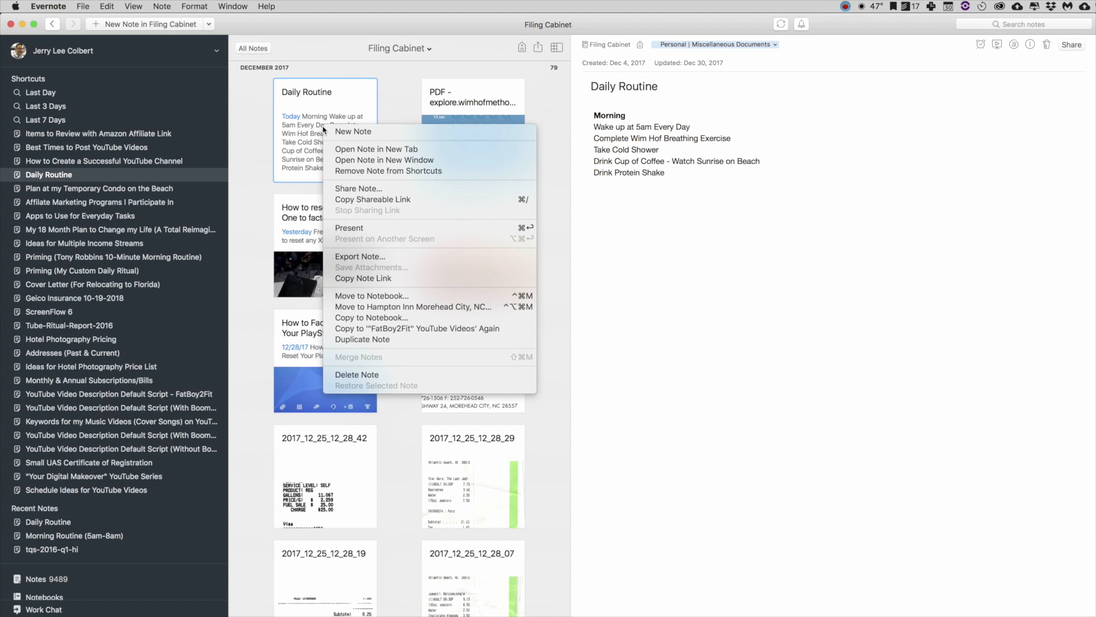
pyautogui.moveTo(363, 278)
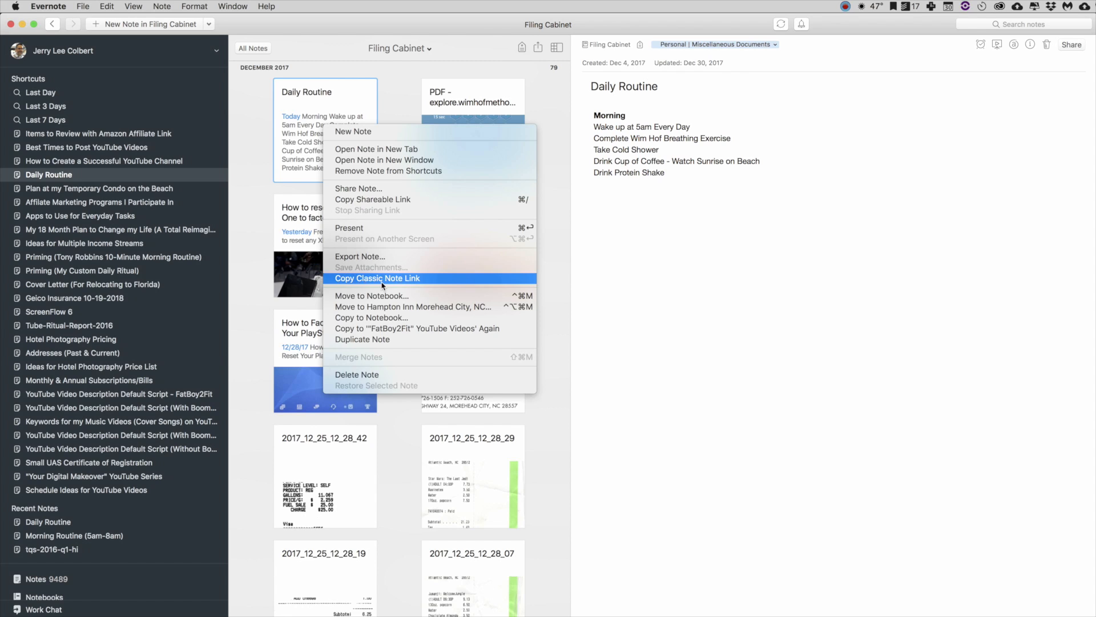
pyautogui.moveTo(411, 285)
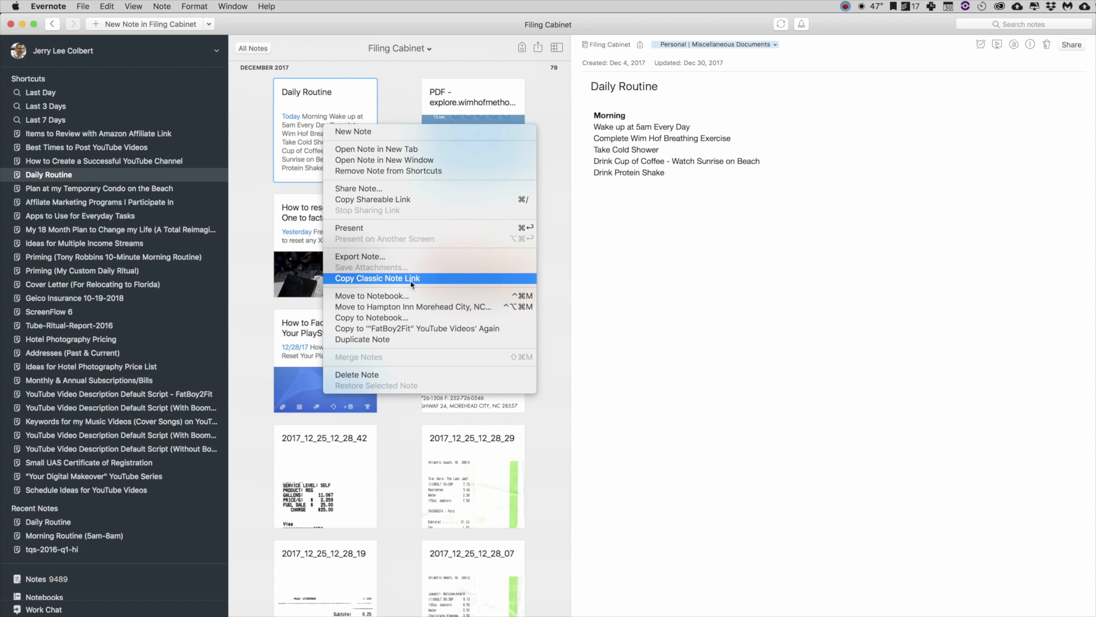
pyautogui.moveTo(383, 284)
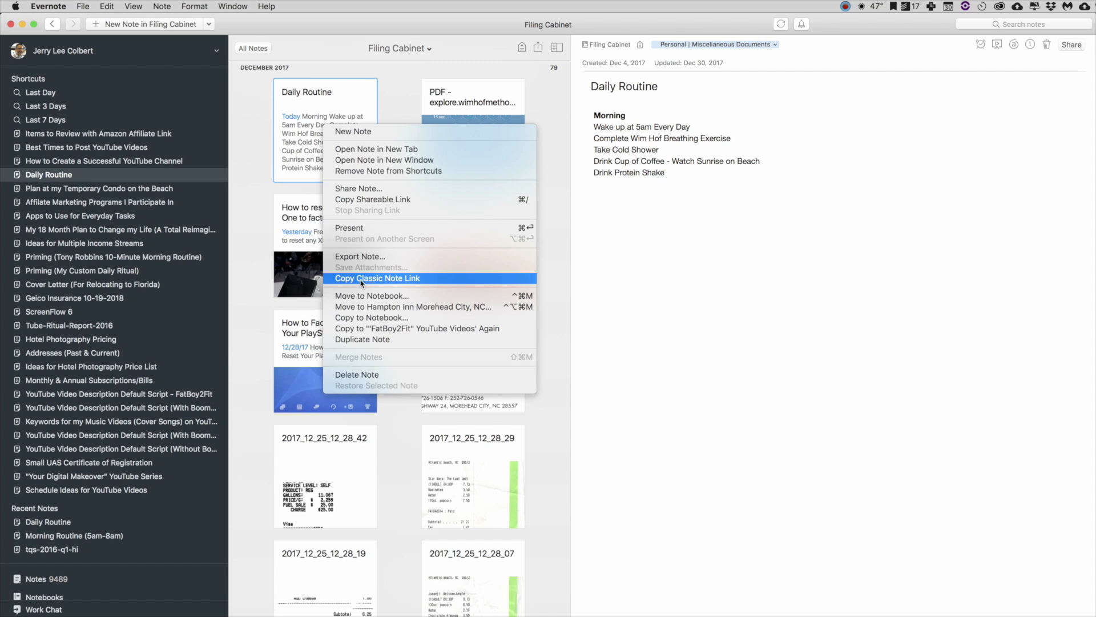
pyautogui.moveTo(402, 283)
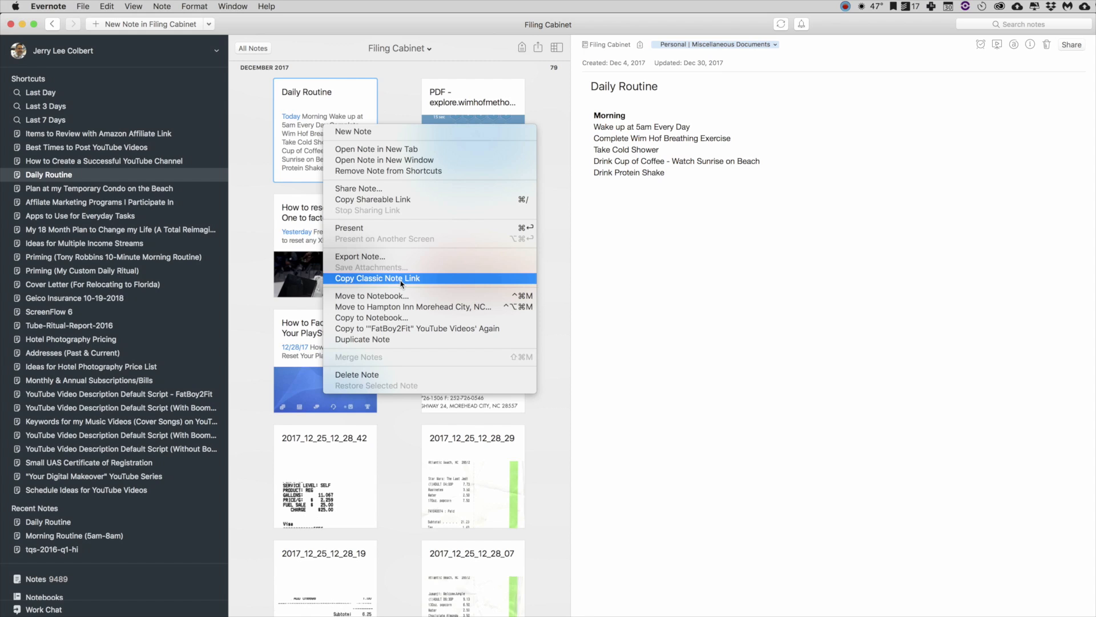
pyautogui.moveTo(183, 134)
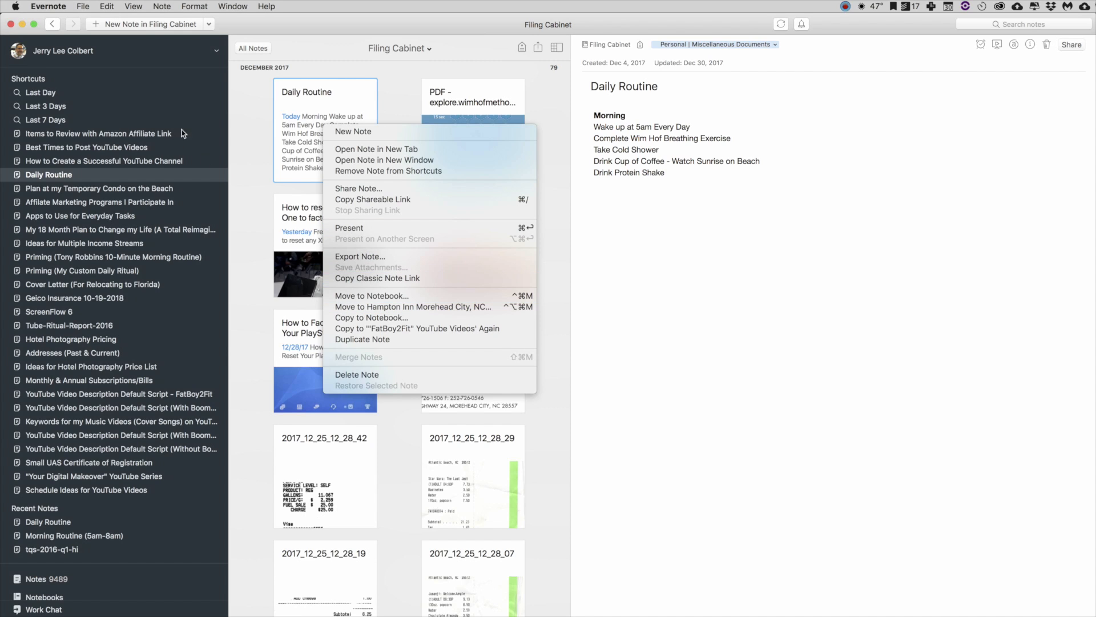
pyautogui.moveTo(376, 278)
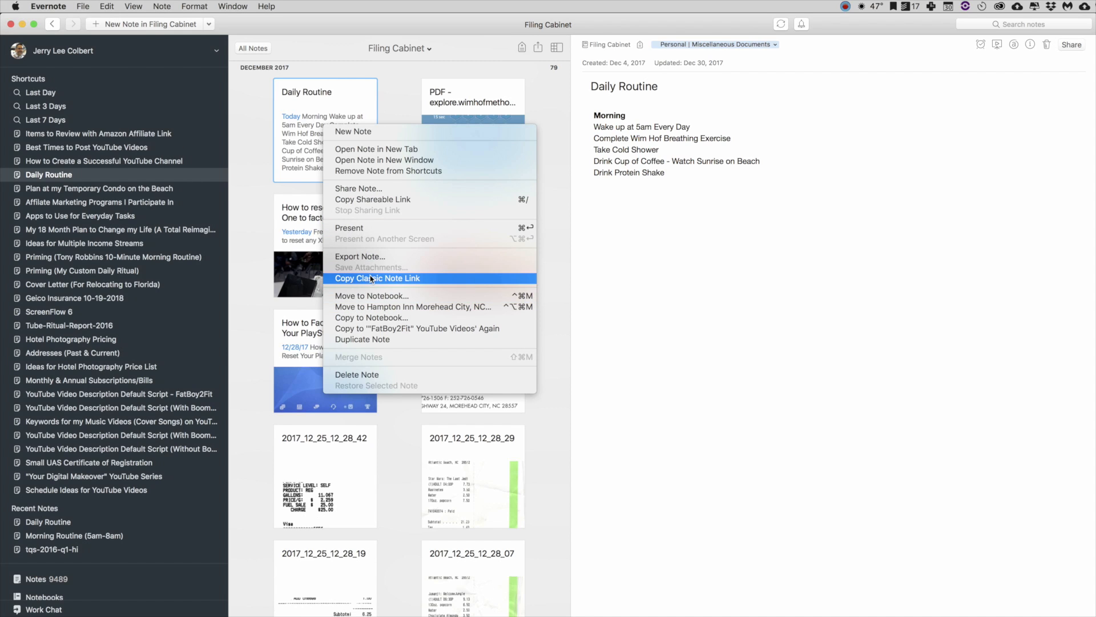
pyautogui.moveTo(416, 283)
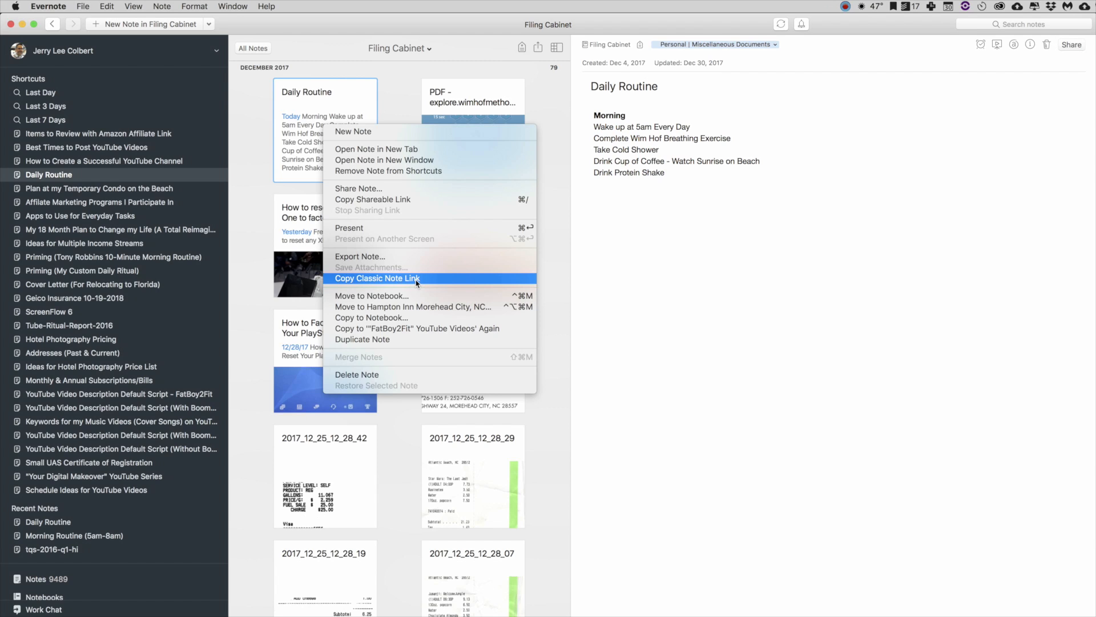
pyautogui.moveTo(347, 283)
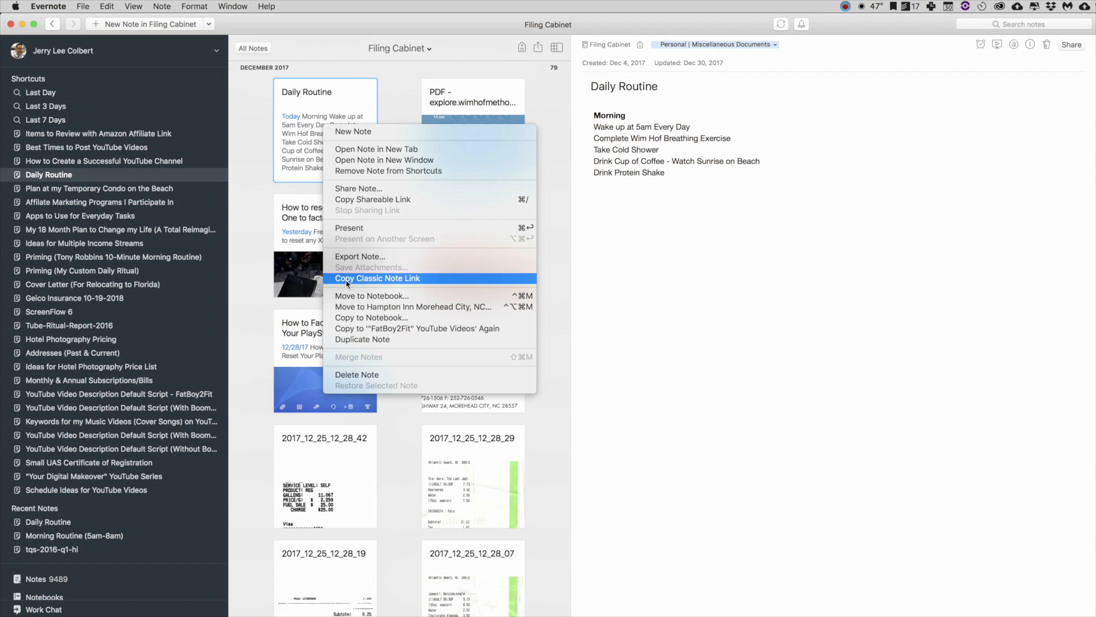
pyautogui.moveTo(400, 285)
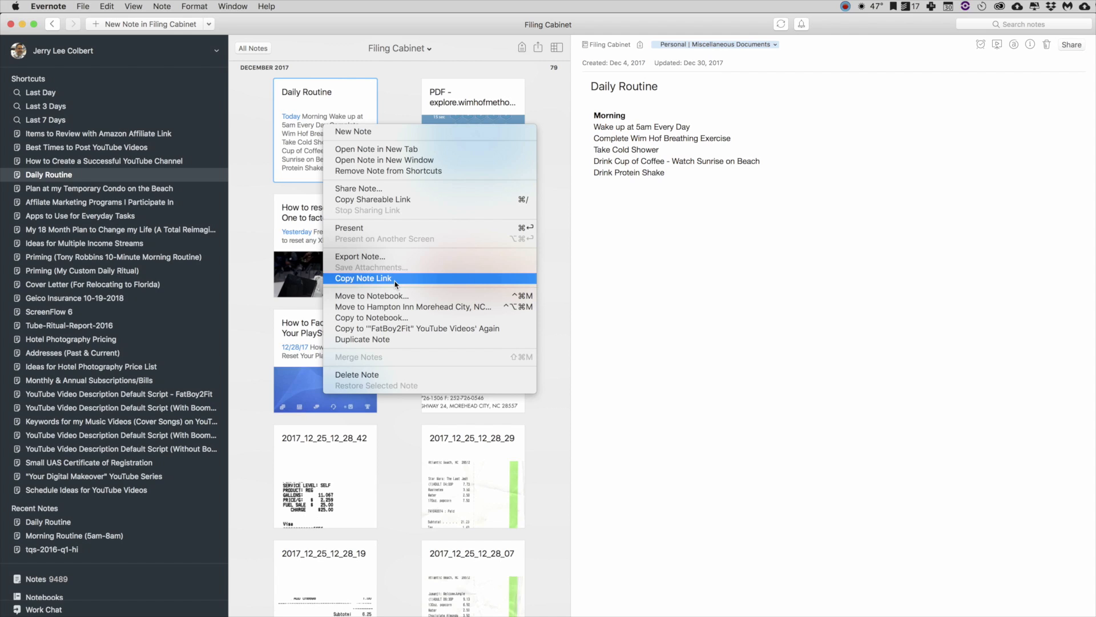
pyautogui.moveTo(352, 286)
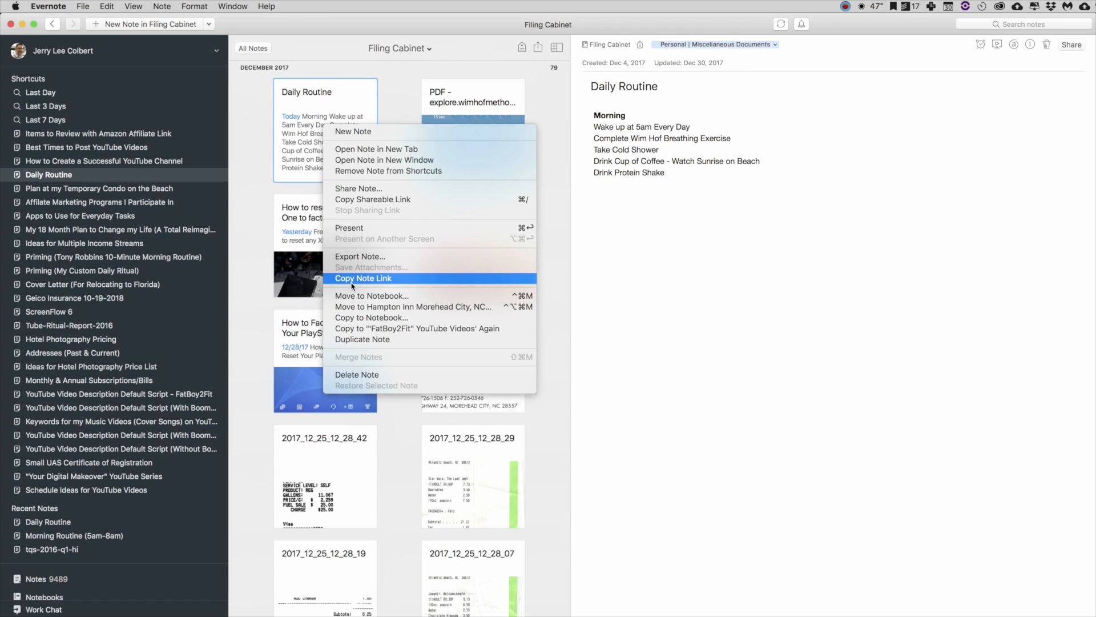
pyautogui.moveTo(378, 263)
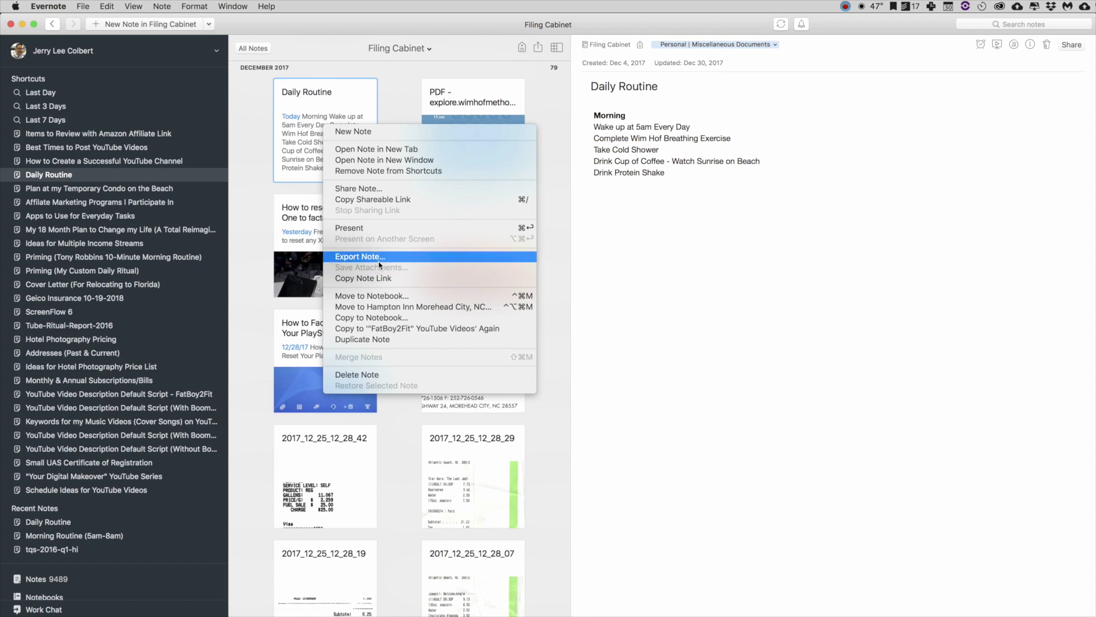
pyautogui.moveTo(363, 278)
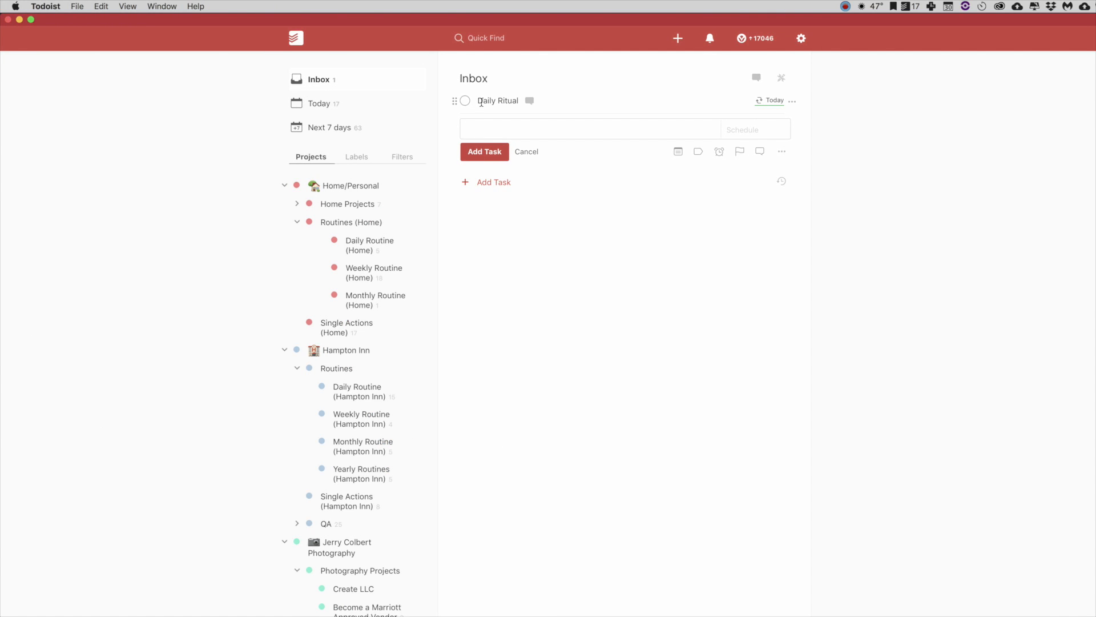
# - Save the Daily Ritual task with the Evernote link first and the old title in parentheses
pyautogui.click(498, 100)
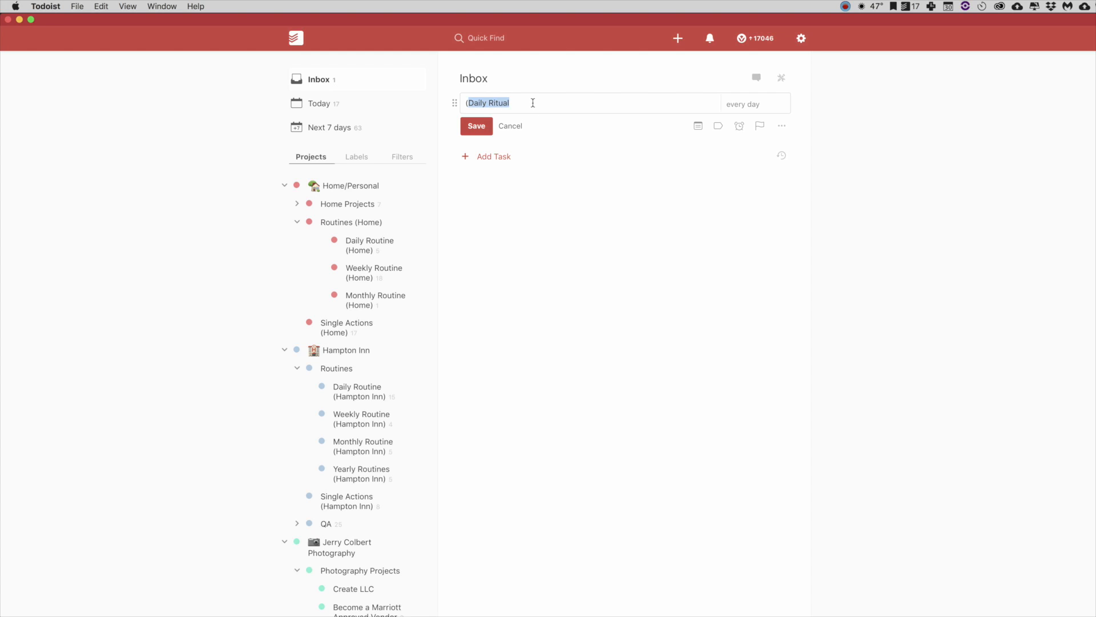
pyautogui.click(533, 103)
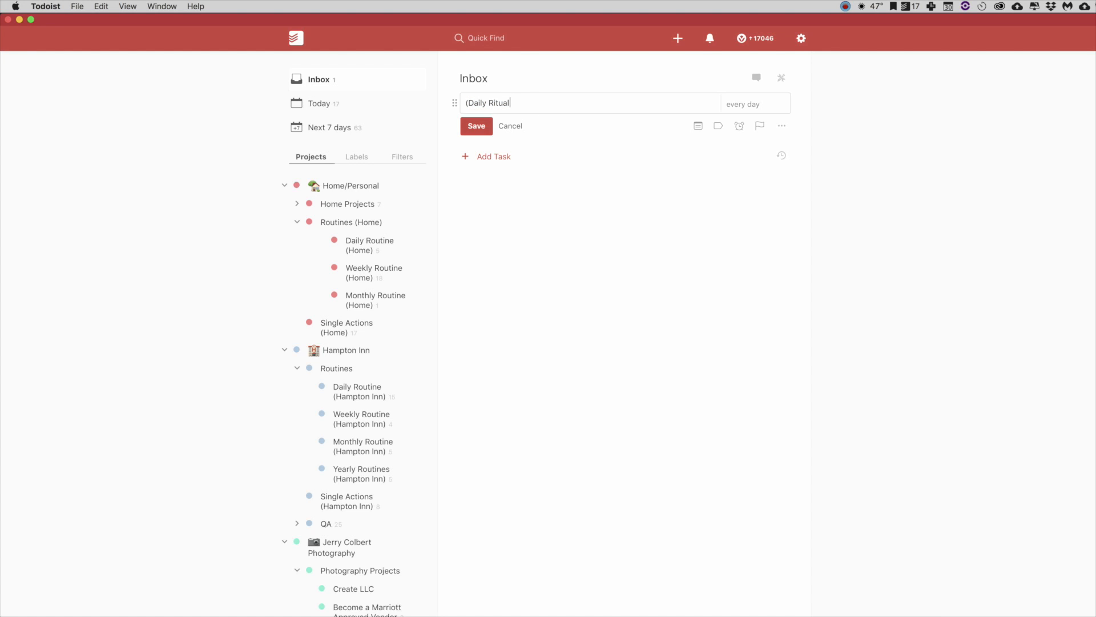
pyautogui.write(')')
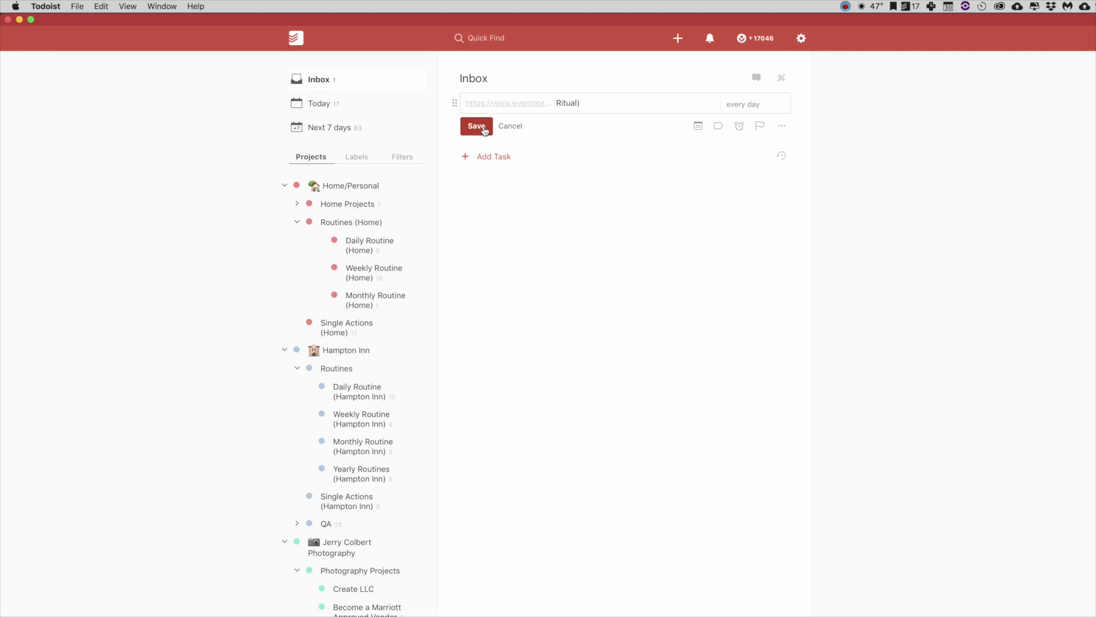
pyautogui.click(476, 127)
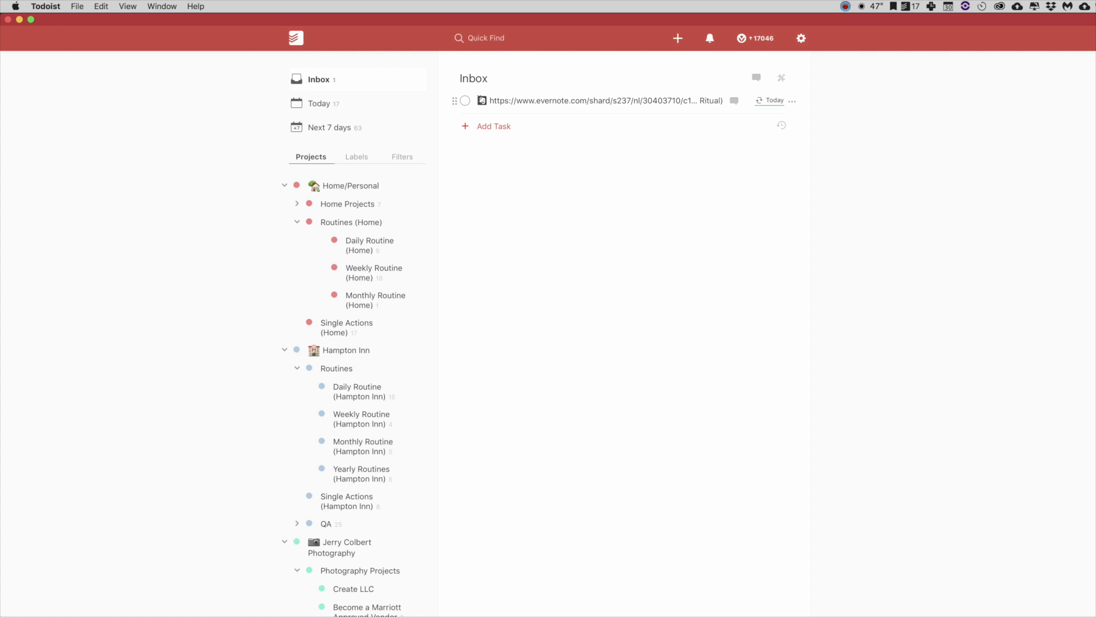
pyautogui.moveTo(566, 100)
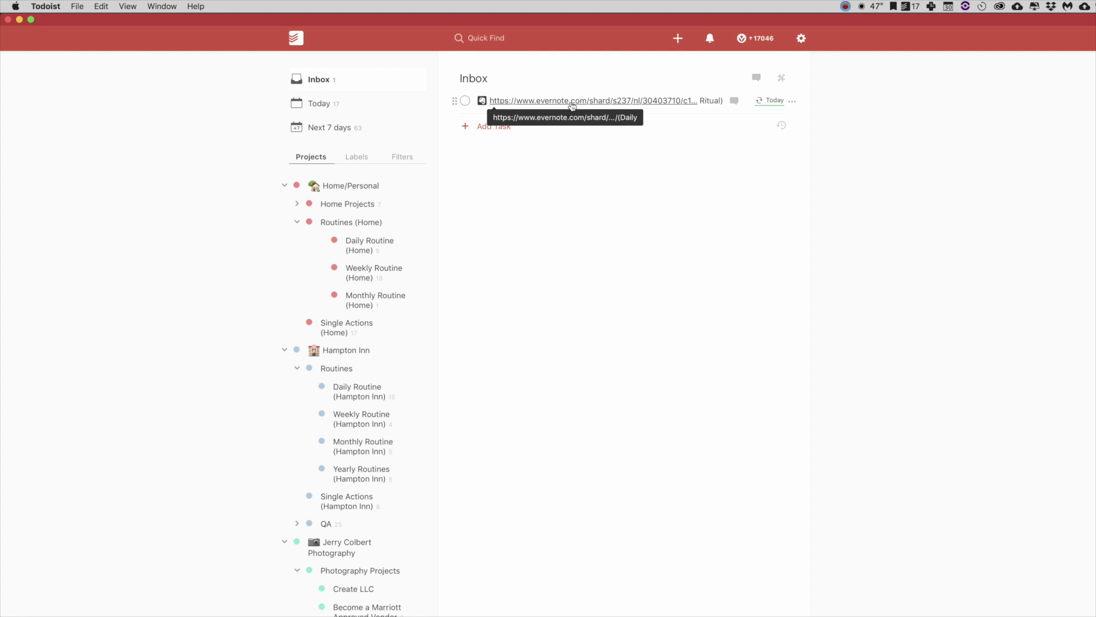
pyautogui.moveTo(624, 188)
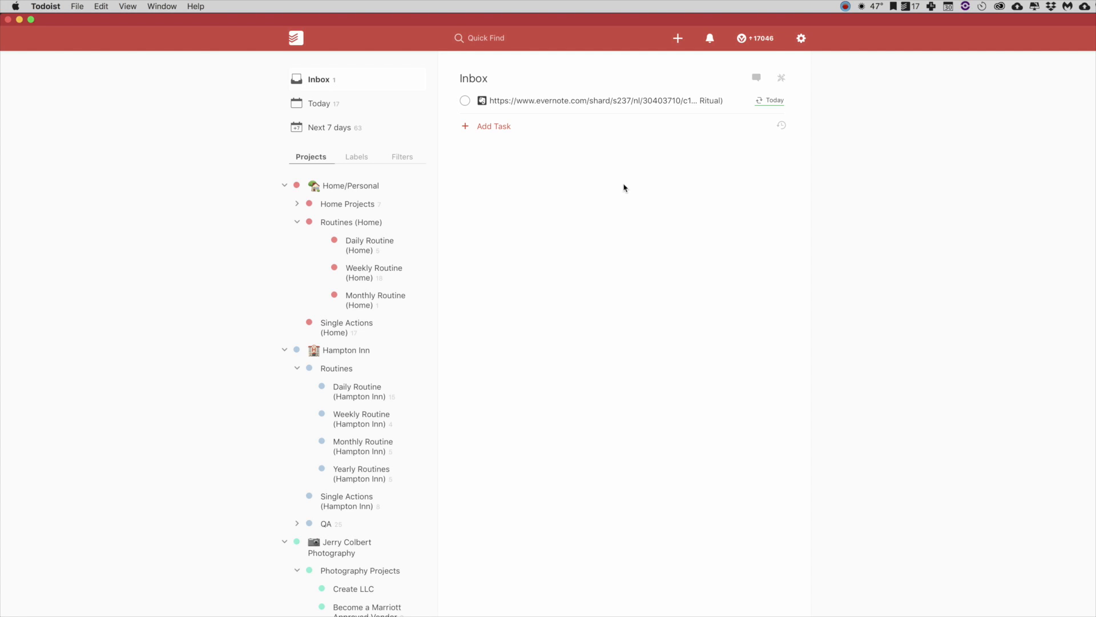
pyautogui.moveTo(661, 105)
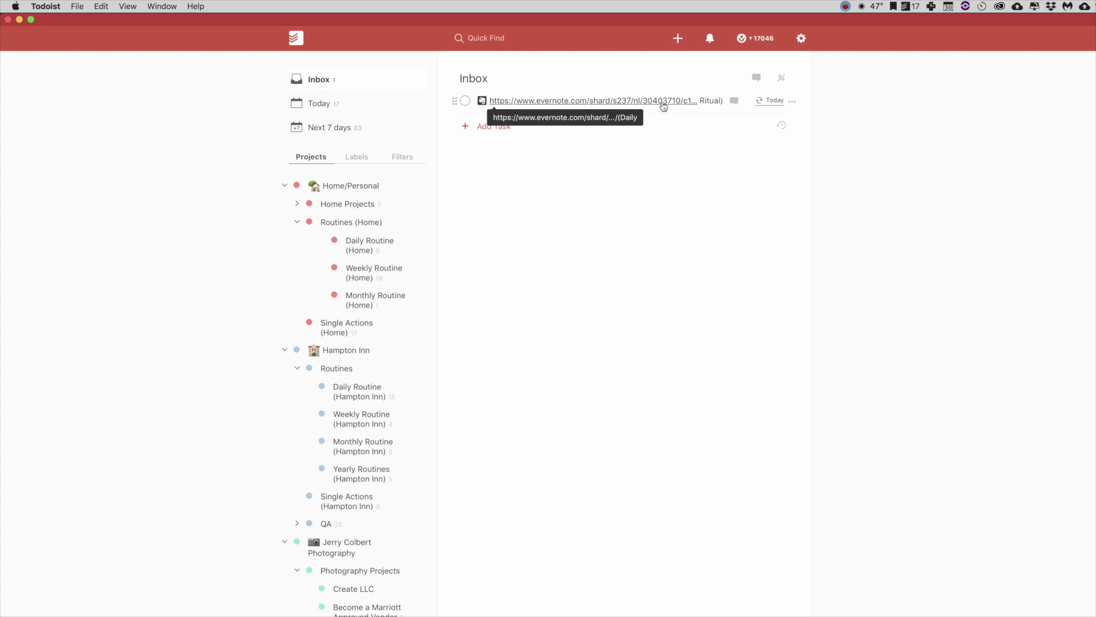
pyautogui.moveTo(662, 213)
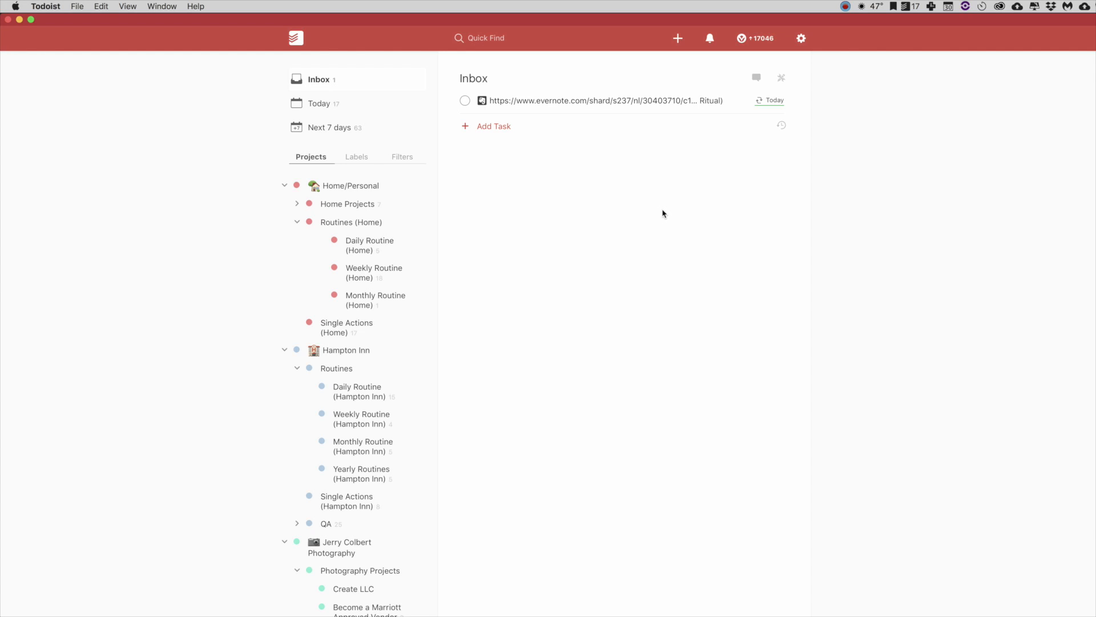
pyautogui.moveTo(658, 210)
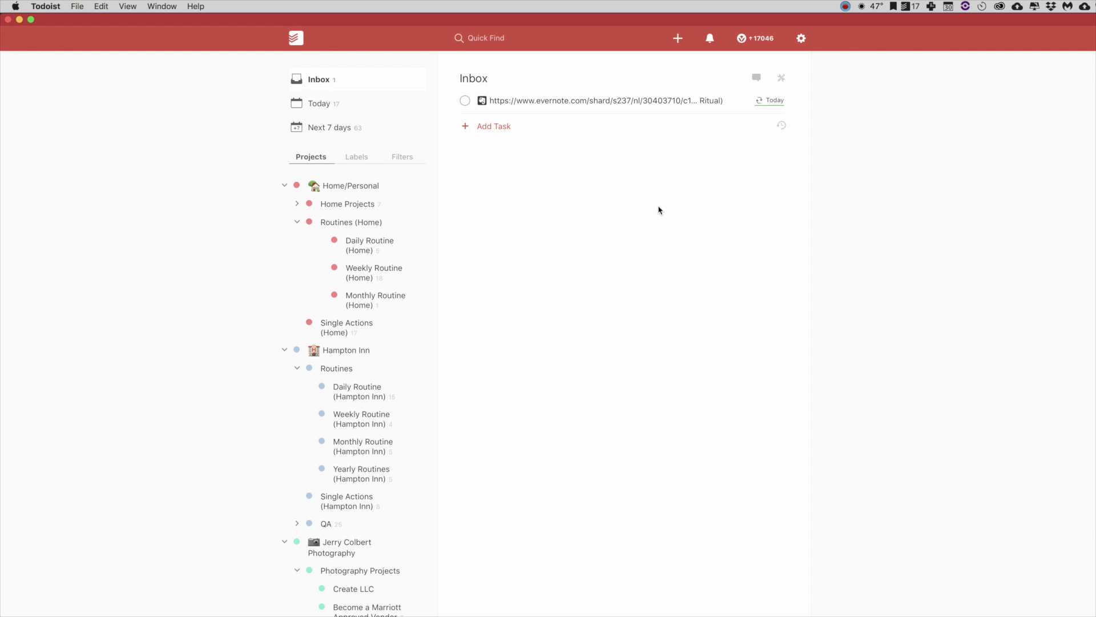
pyautogui.moveTo(580, 100)
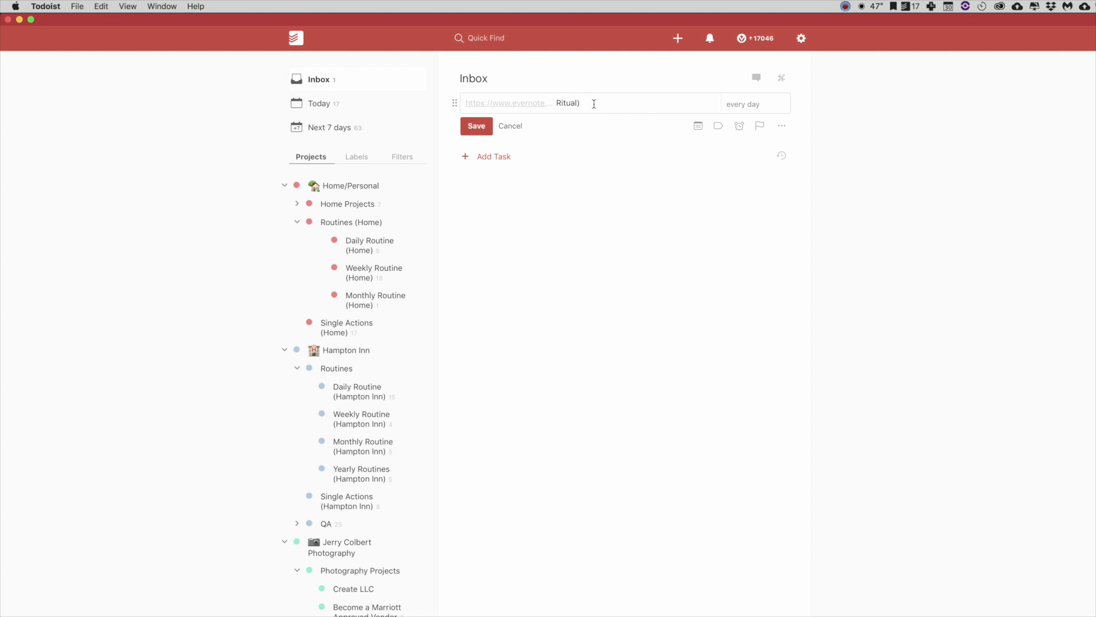
# - Retype the title as the evernote.com shard URL followed by (Daily Ritual) and save it
pyautogui.write('https://www.evernote.com/shard/s237/nl/30403710/c1c44cf6-08fc-4a43-b2d3-0b1a4d1e0c')
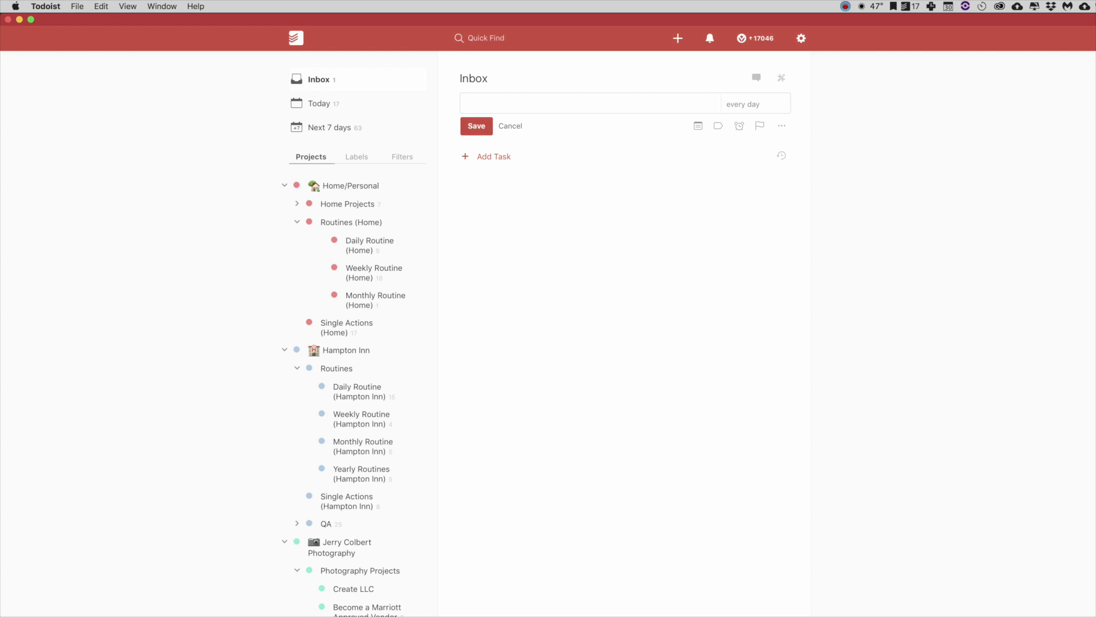
pyautogui.write('(Daily Riti')
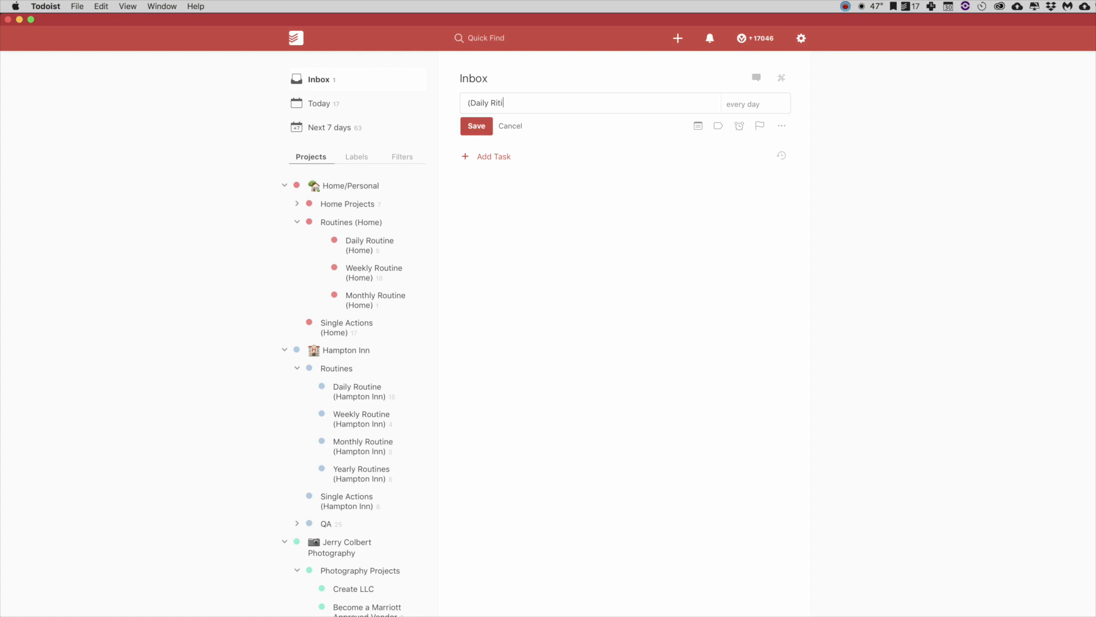
pyautogui.write('ual)')
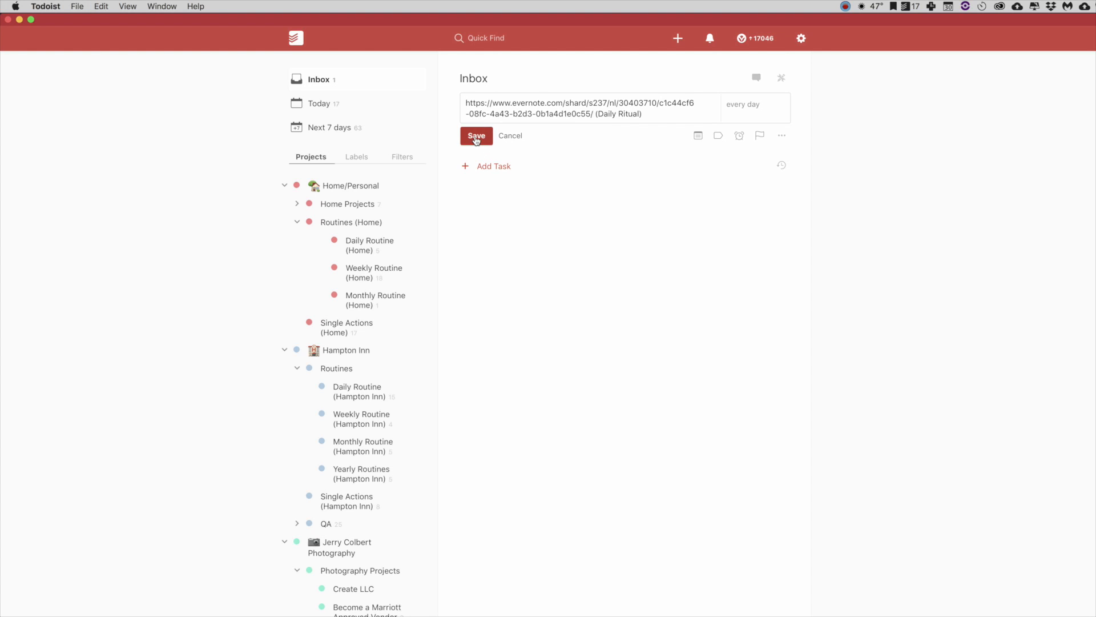
pyautogui.click(476, 135)
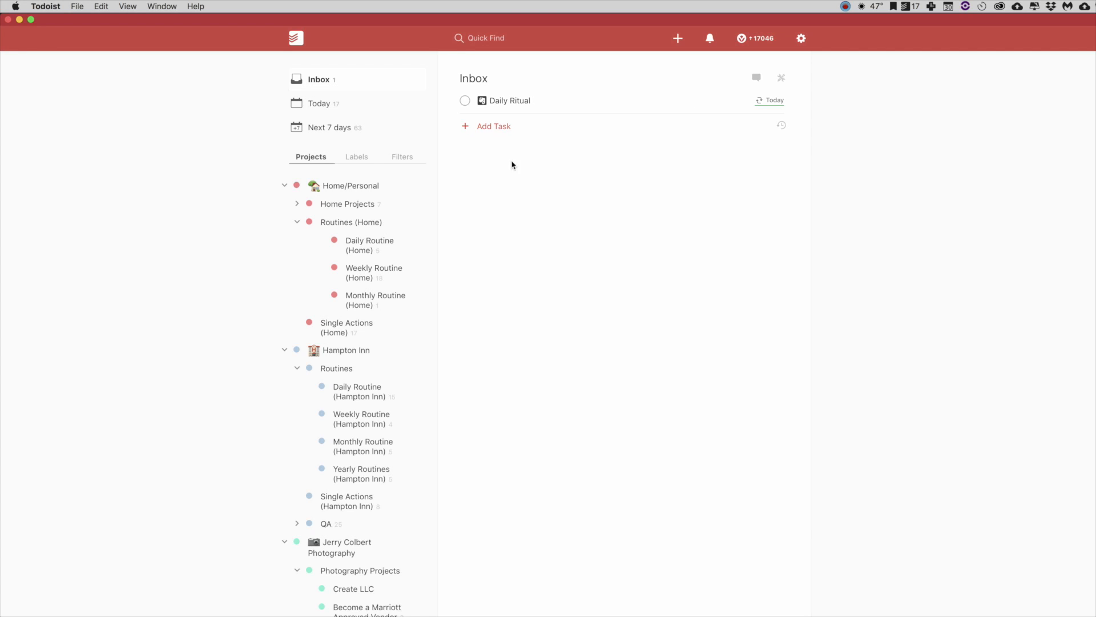
pyautogui.moveTo(512, 100)
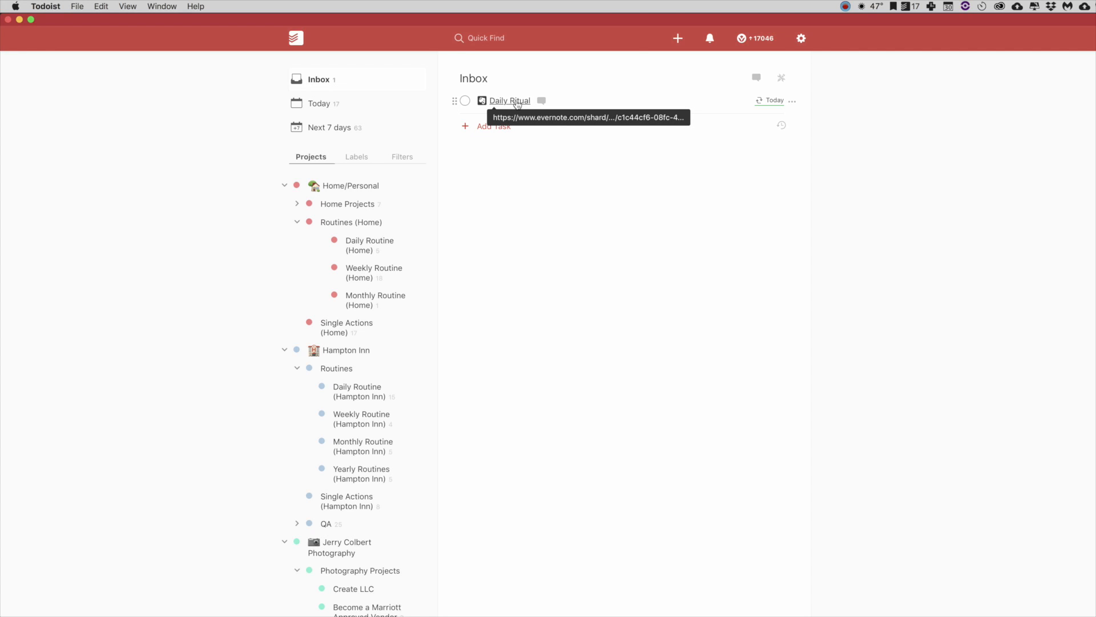
pyautogui.moveTo(491, 102)
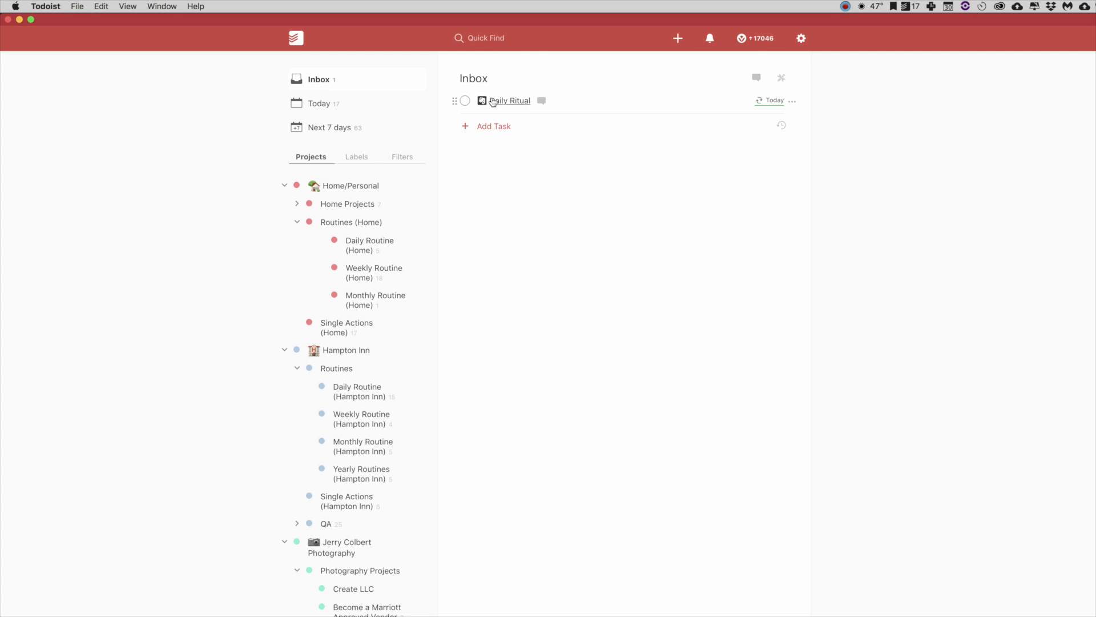
pyautogui.moveTo(509, 101)
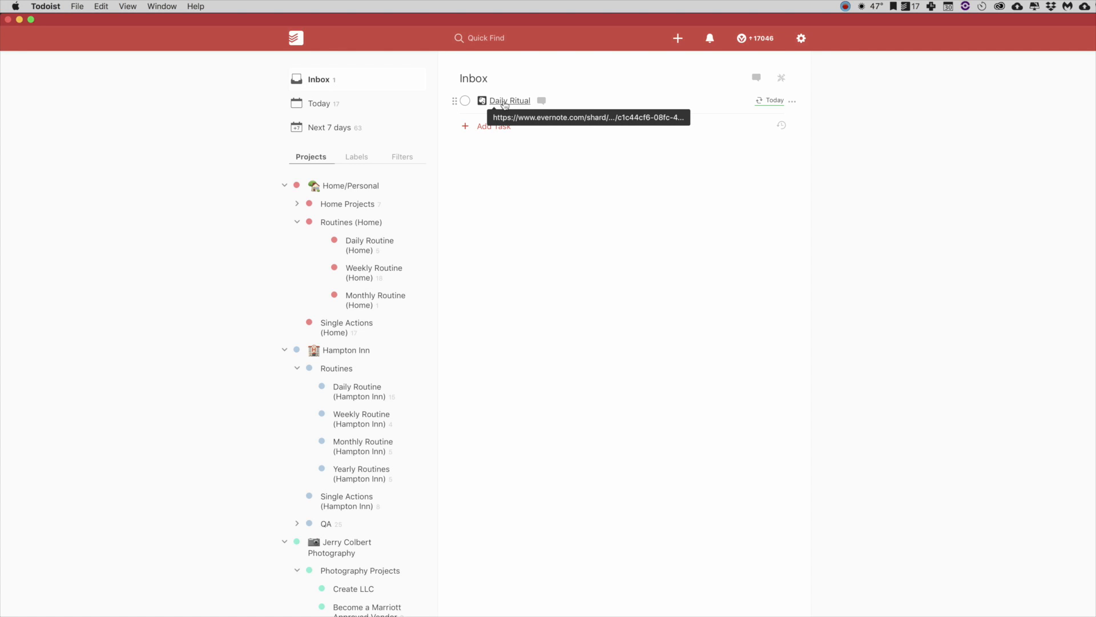
pyautogui.moveTo(509, 107)
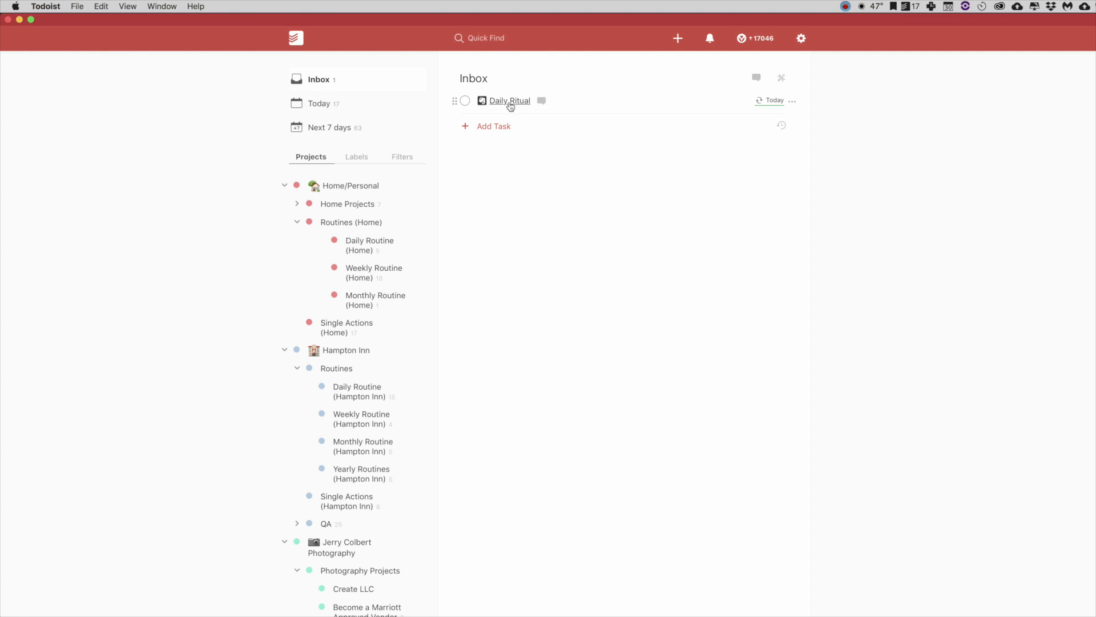
pyautogui.moveTo(628, 238)
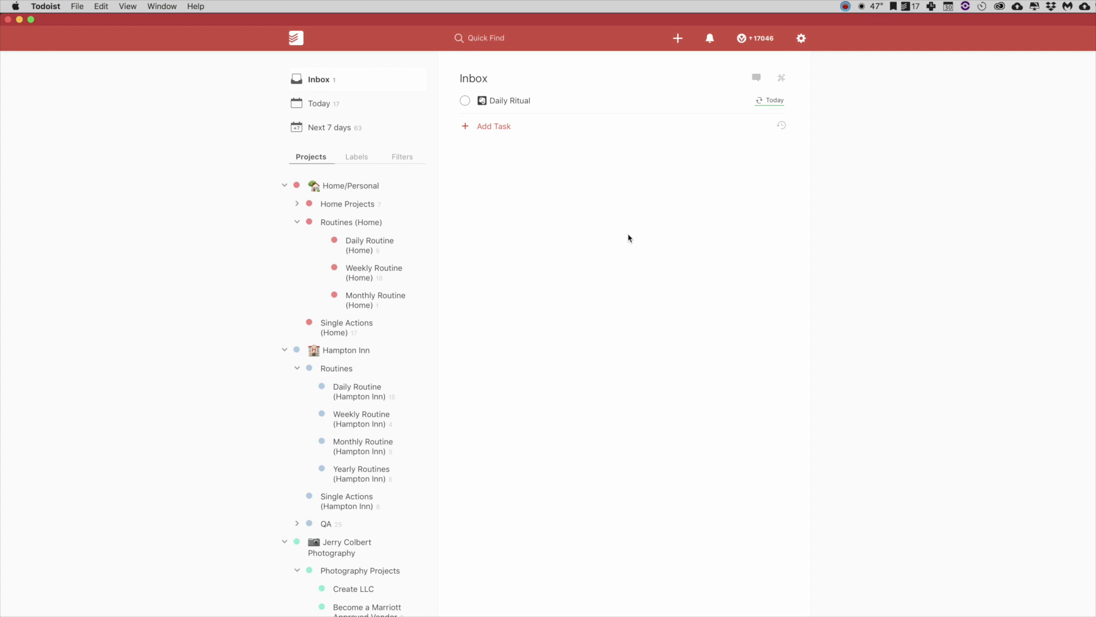
pyautogui.moveTo(510, 101)
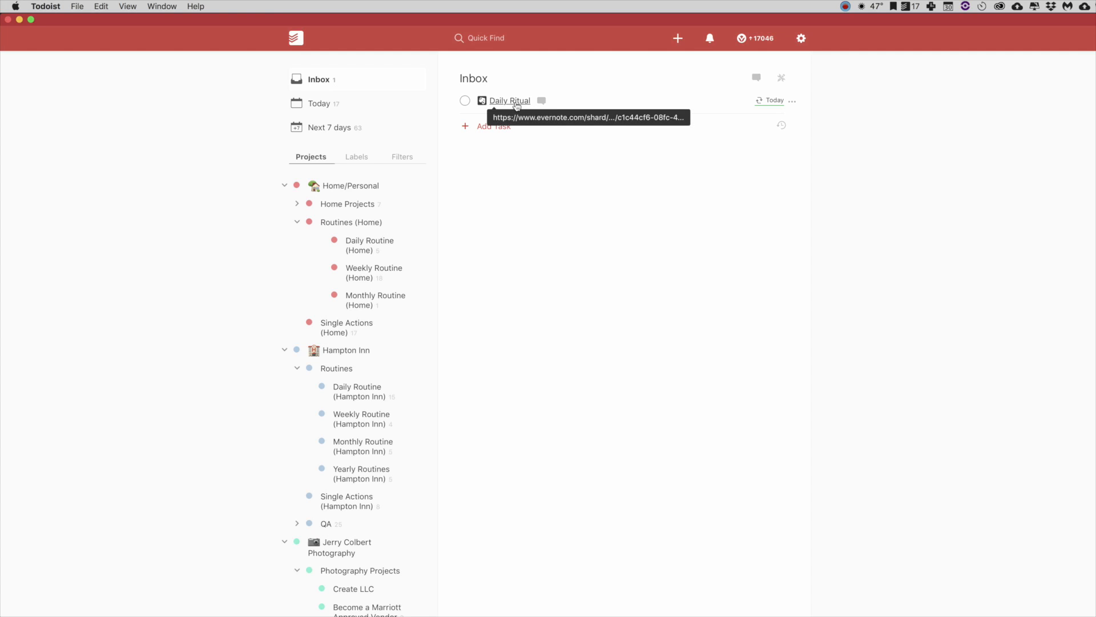
# - Follow the Daily Ritual task's hyperlinked title to the Evernote note in the browser
pyautogui.click(509, 100)
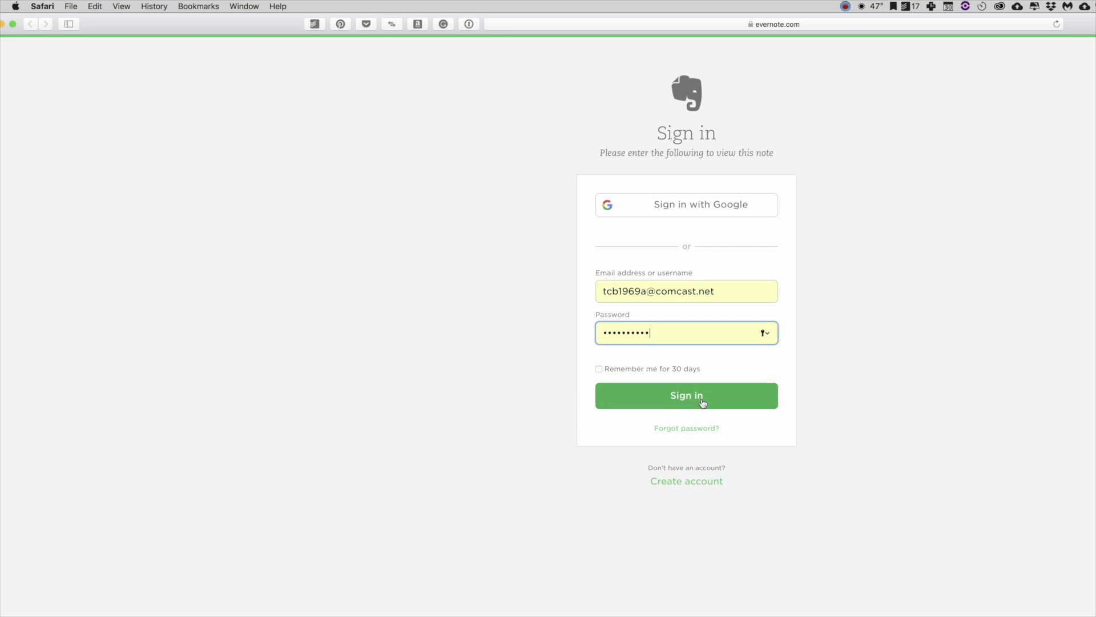
# - Sign in to Evernote web and dismiss the Install Evernote prompt to see the note
pyautogui.click(686, 396)
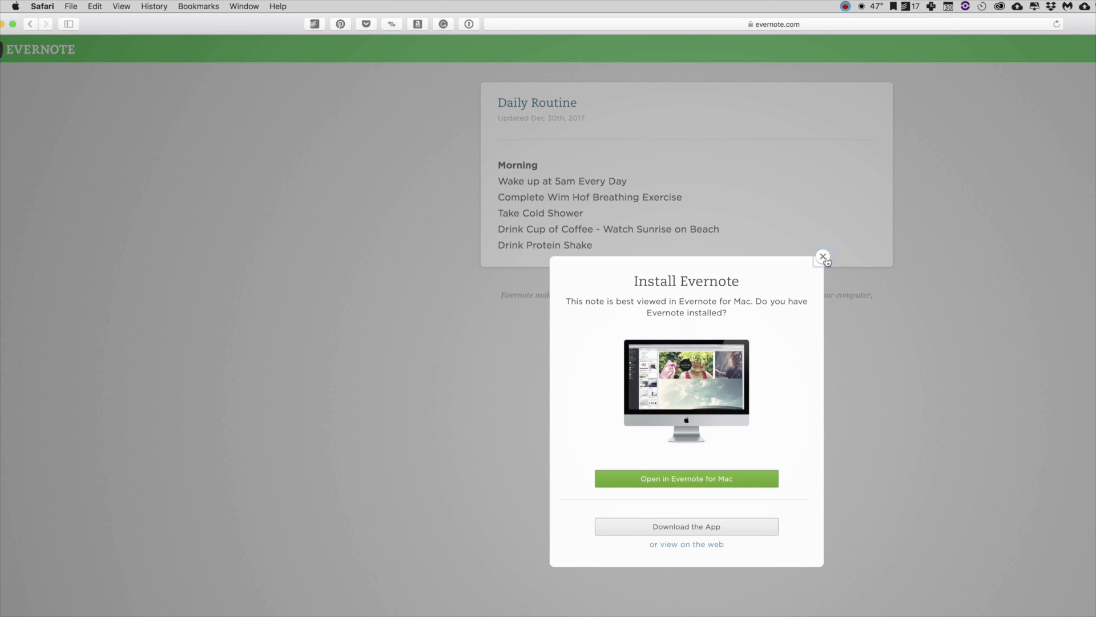
pyautogui.click(823, 255)
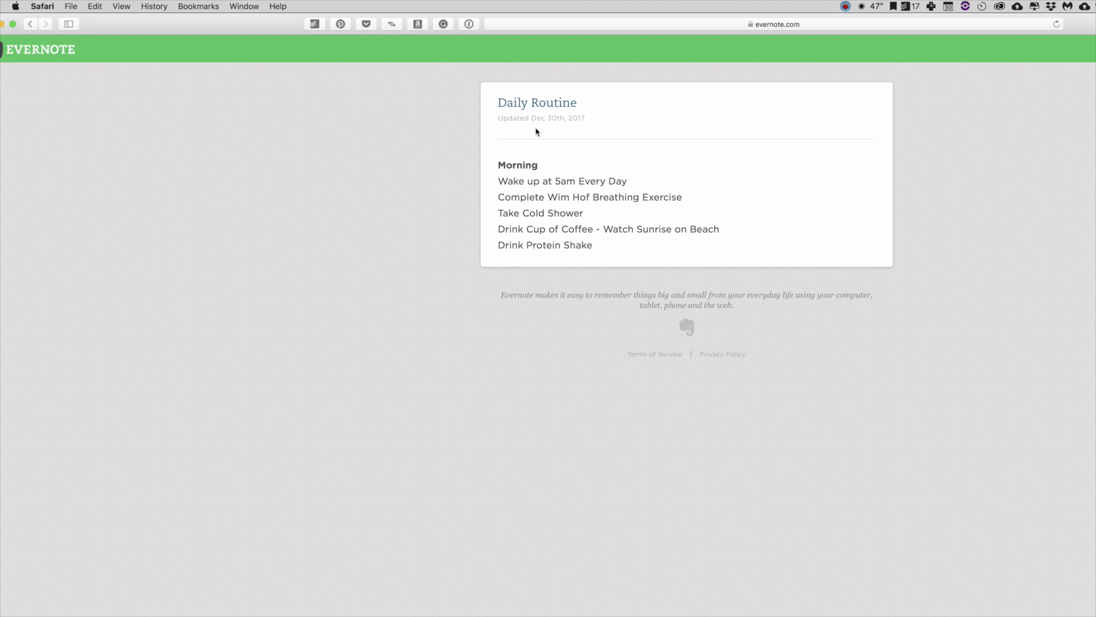
pyautogui.moveTo(540, 135)
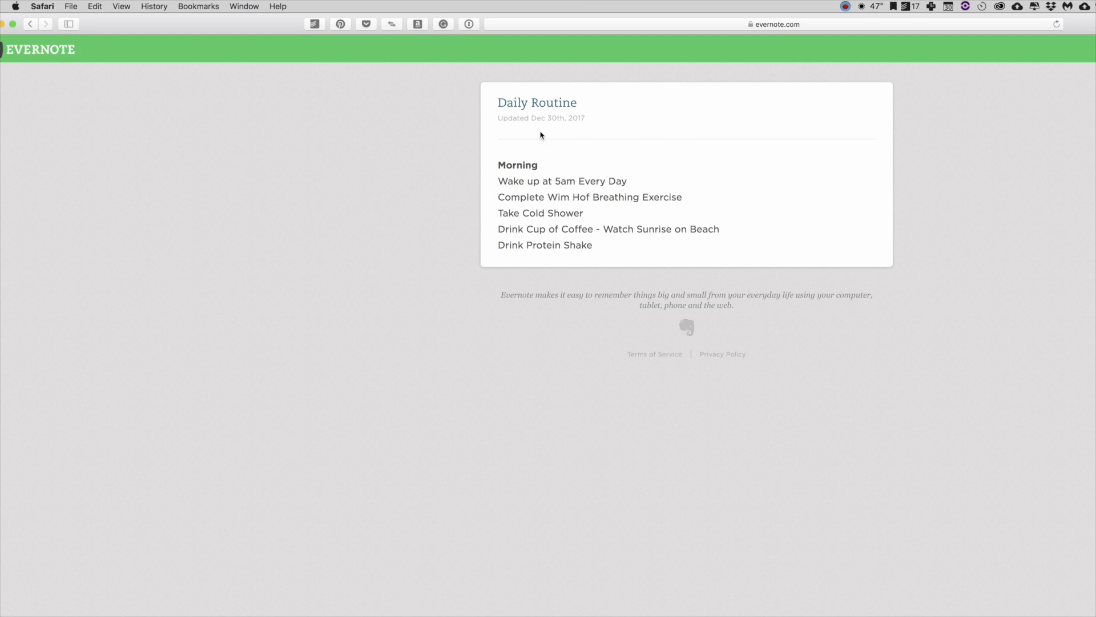
pyautogui.moveTo(451, 191)
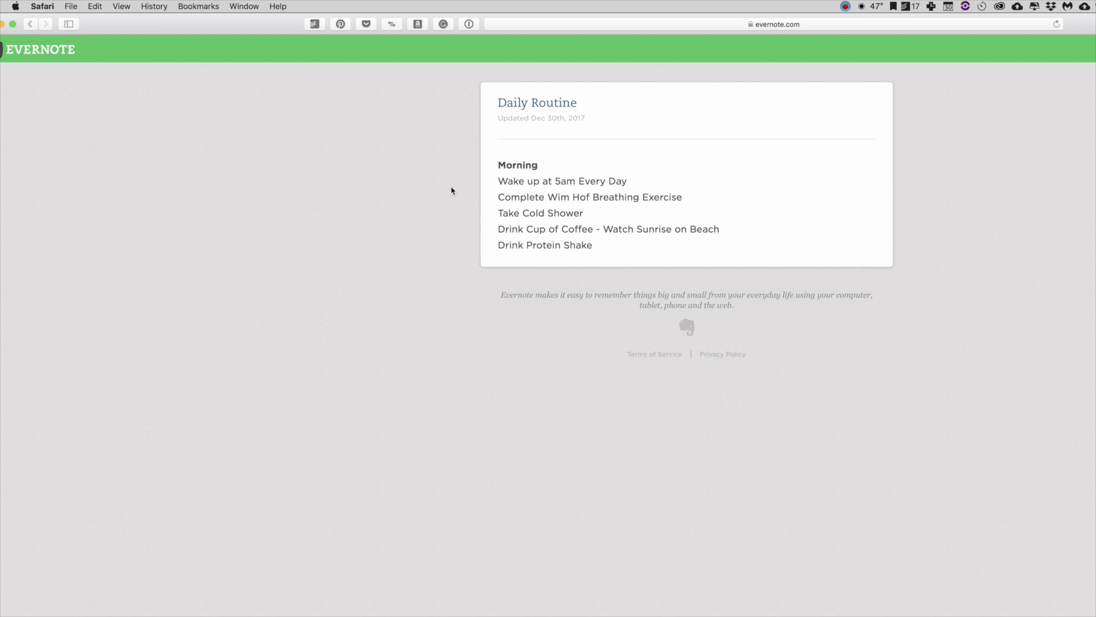
pyautogui.moveTo(539, 199)
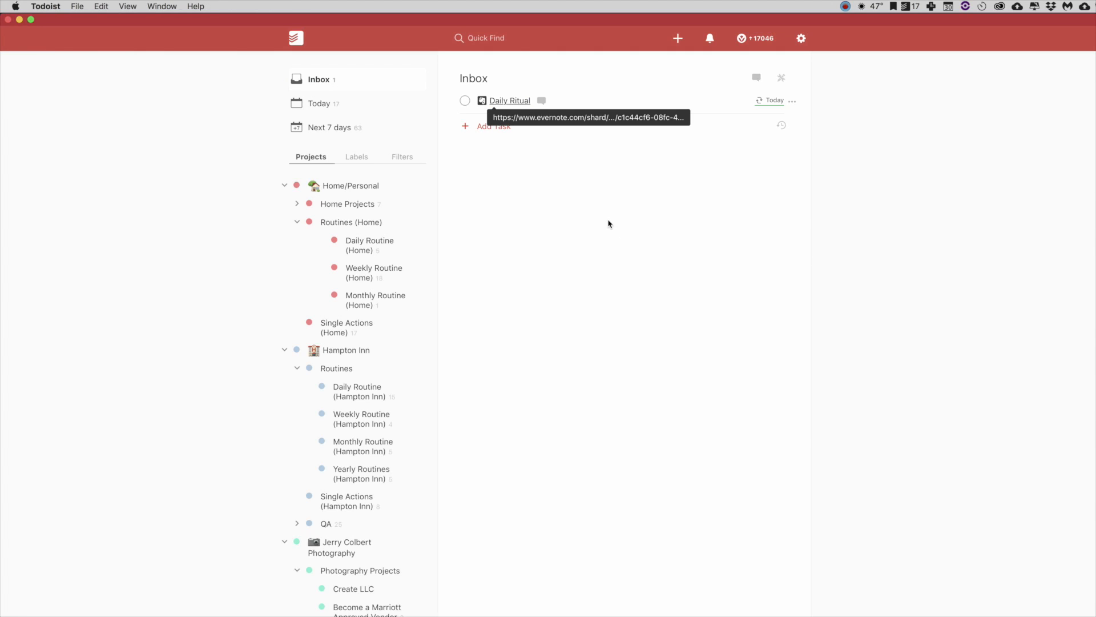
pyautogui.moveTo(566, 215)
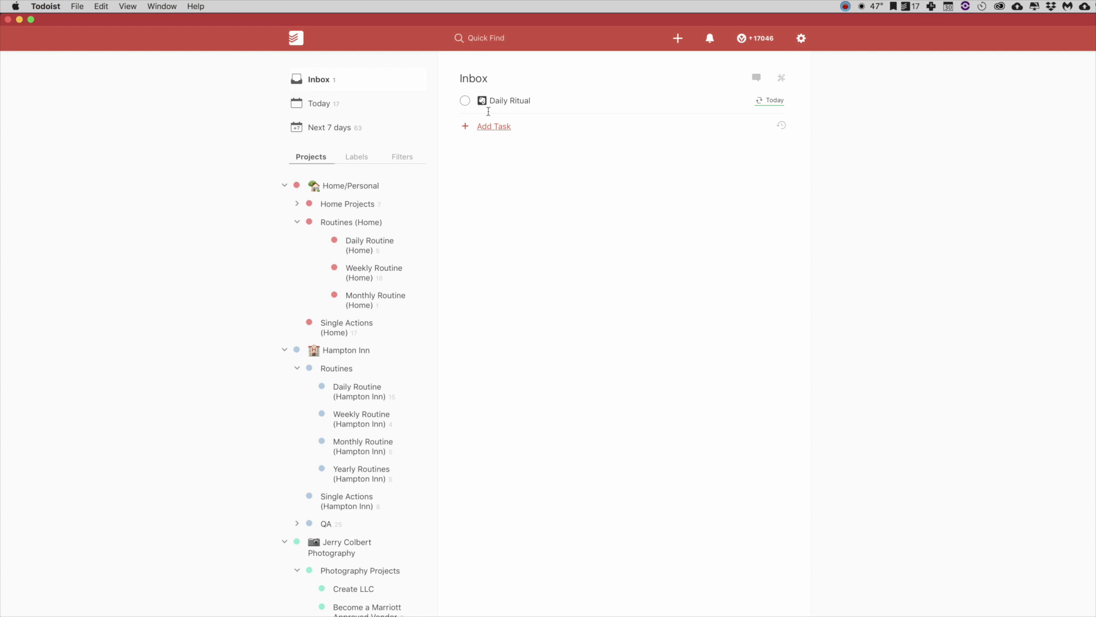
pyautogui.moveTo(481, 191)
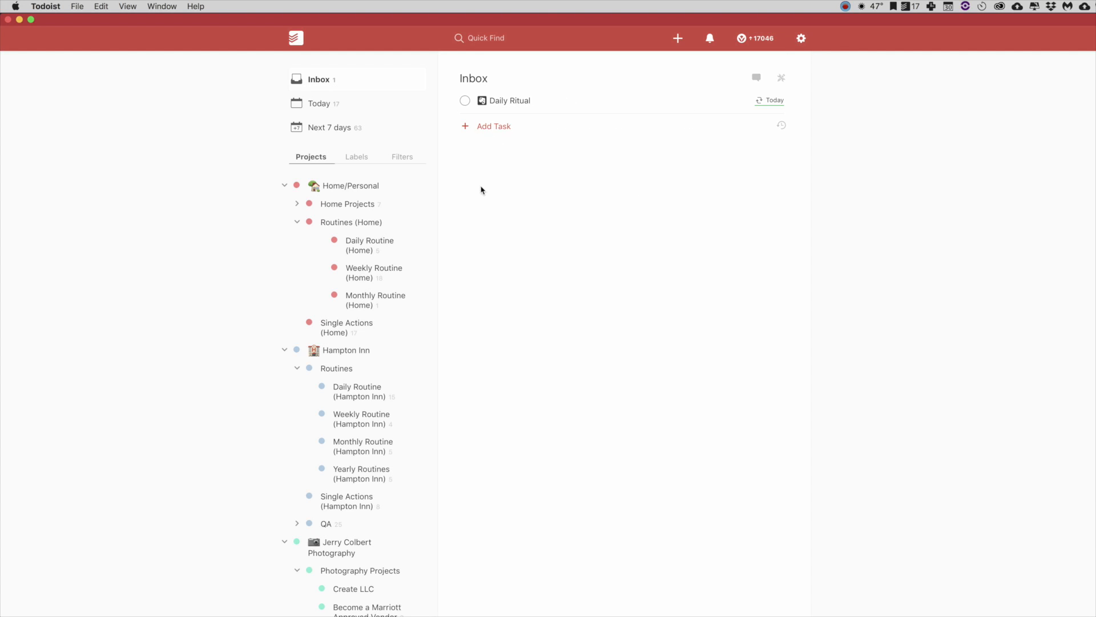
# - Edit and save the Daily Ritual task unchanged before switching to the Evernote app
pyautogui.click(510, 101)
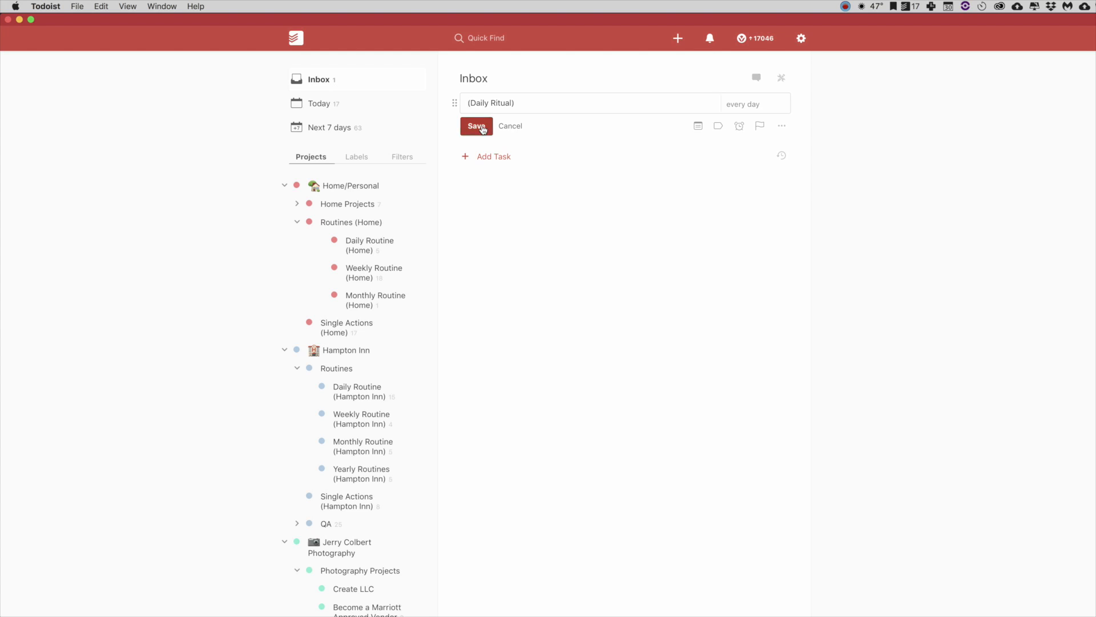
pyautogui.click(477, 126)
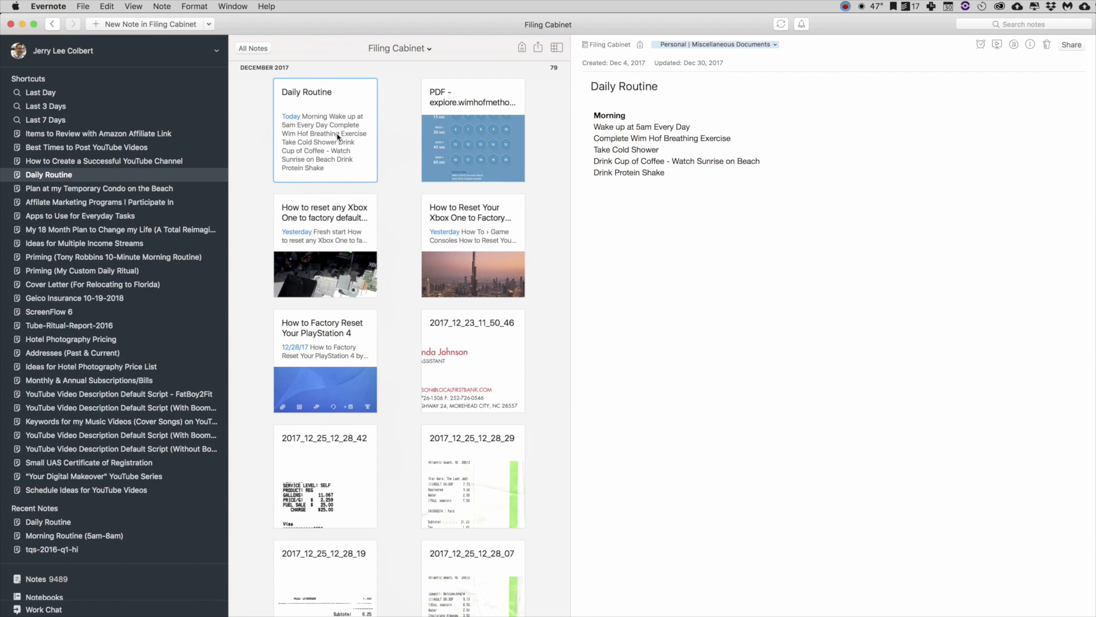
pyautogui.rightClick(336, 136)
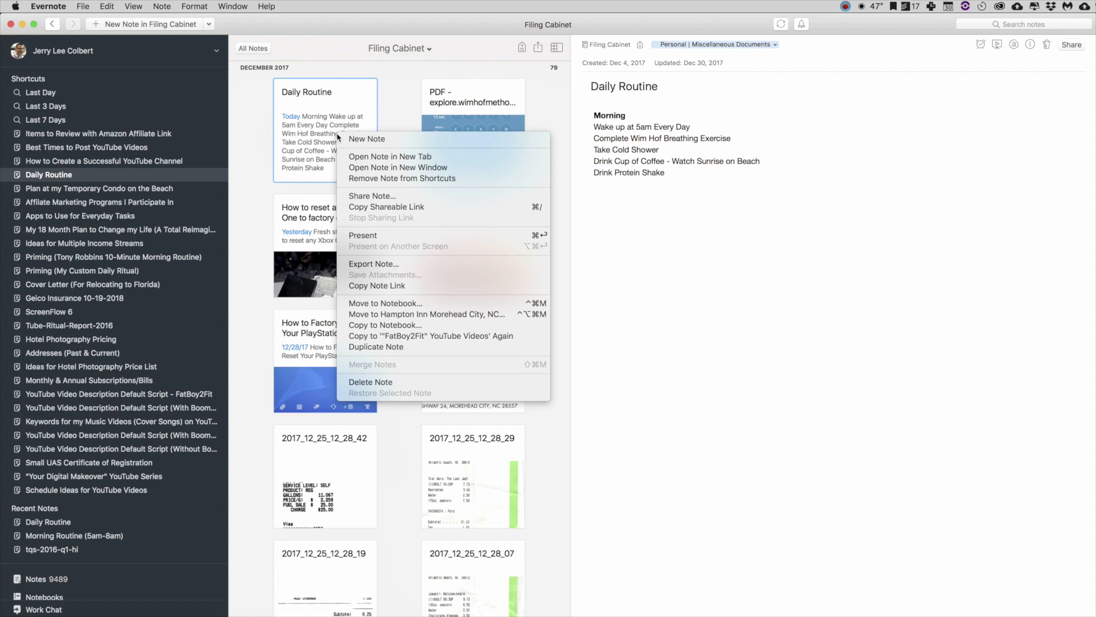
pyautogui.moveTo(402, 286)
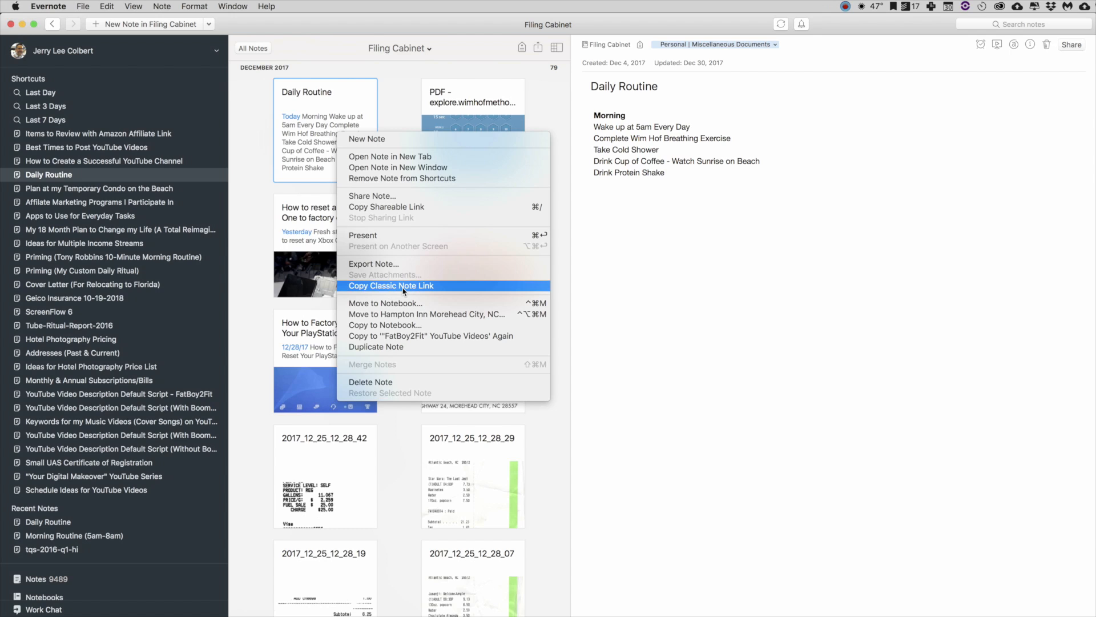
pyautogui.moveTo(402, 247)
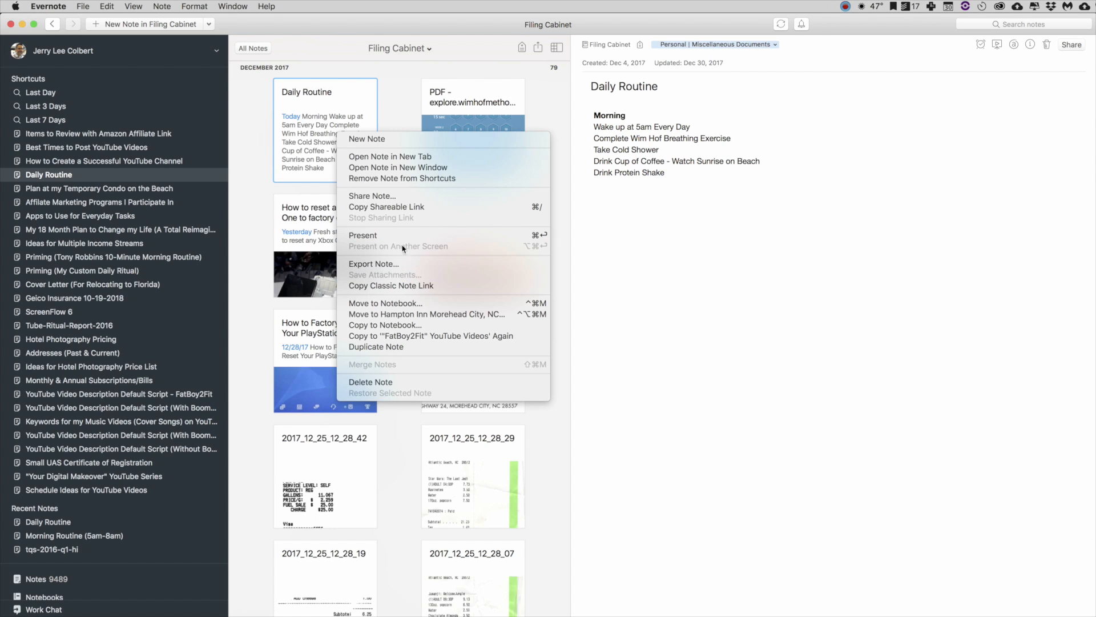
pyautogui.moveTo(407, 264)
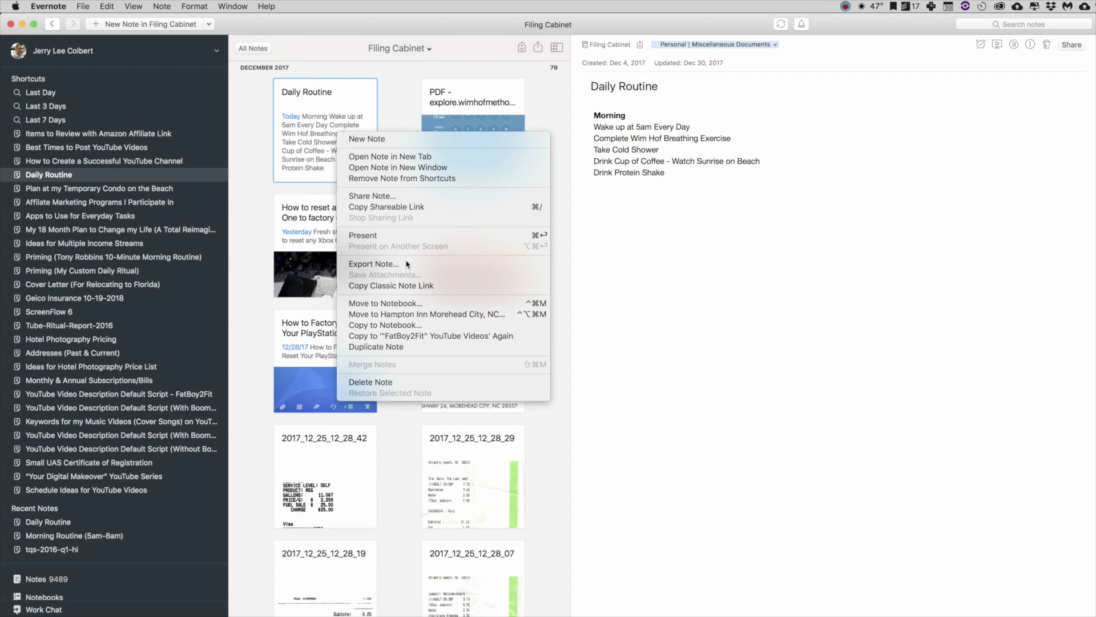
pyautogui.moveTo(391, 285)
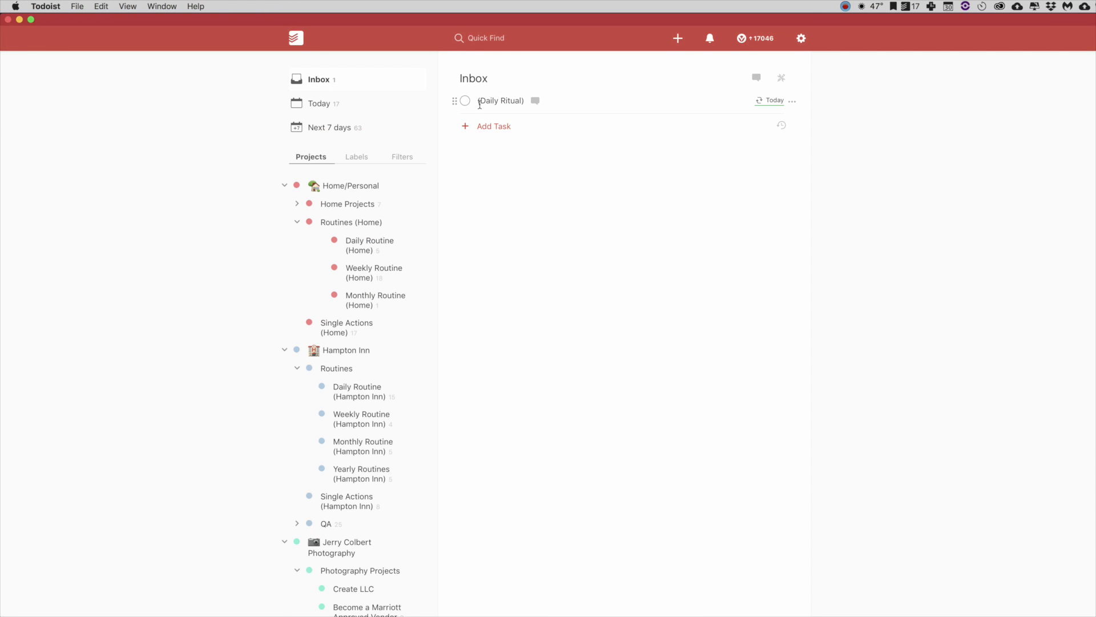
# - Save the title with the evernote:/// classic link and follow it to the desktop note
pyautogui.click(500, 101)
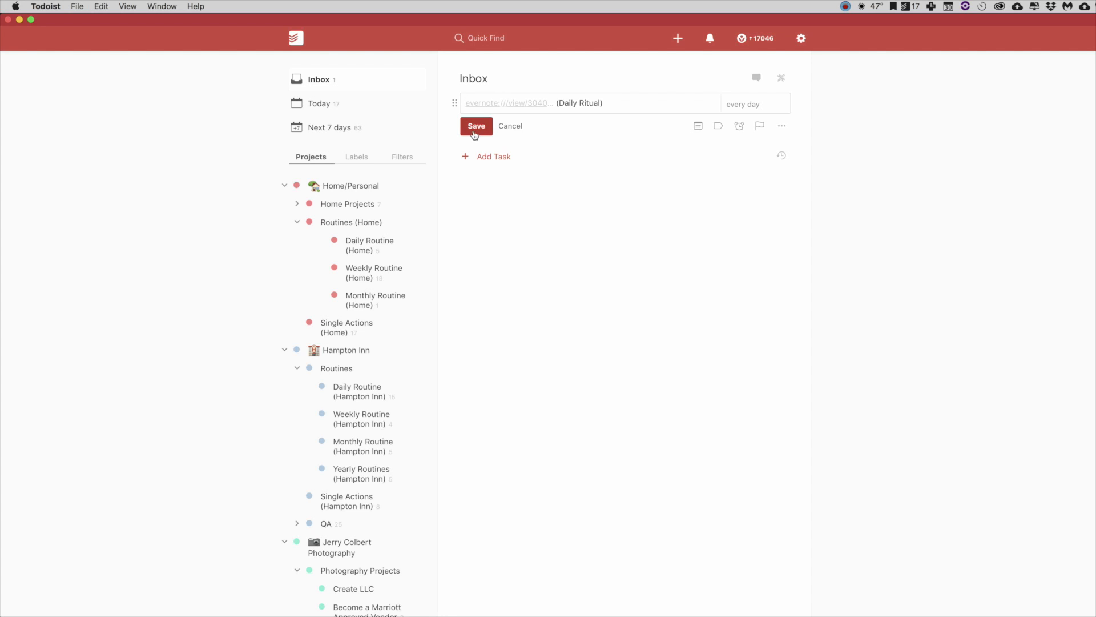
pyautogui.click(476, 126)
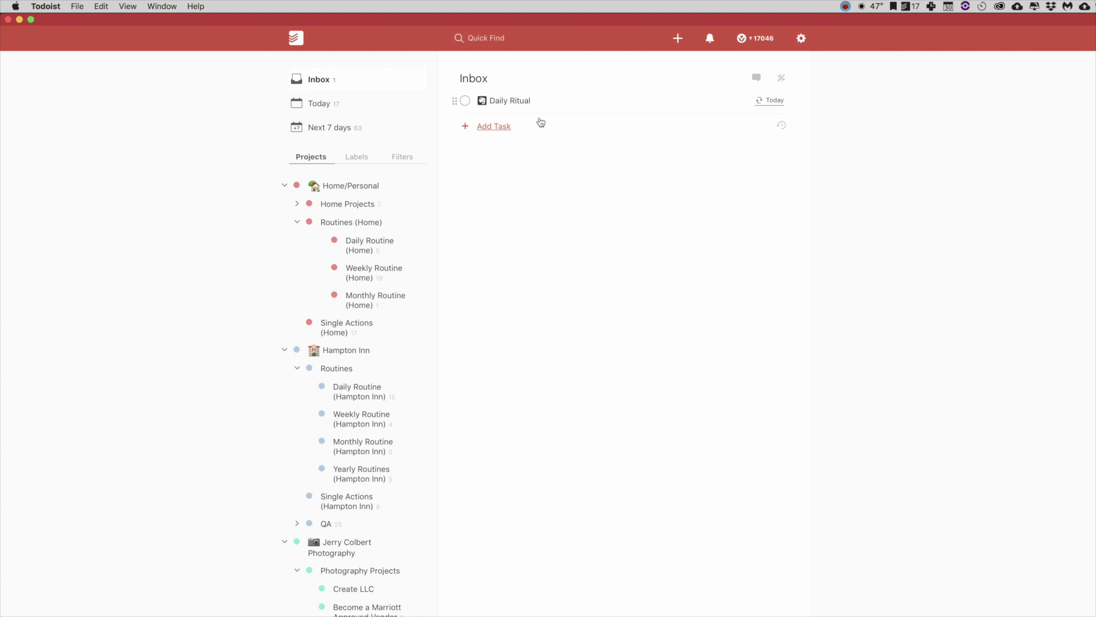
pyautogui.moveTo(509, 101)
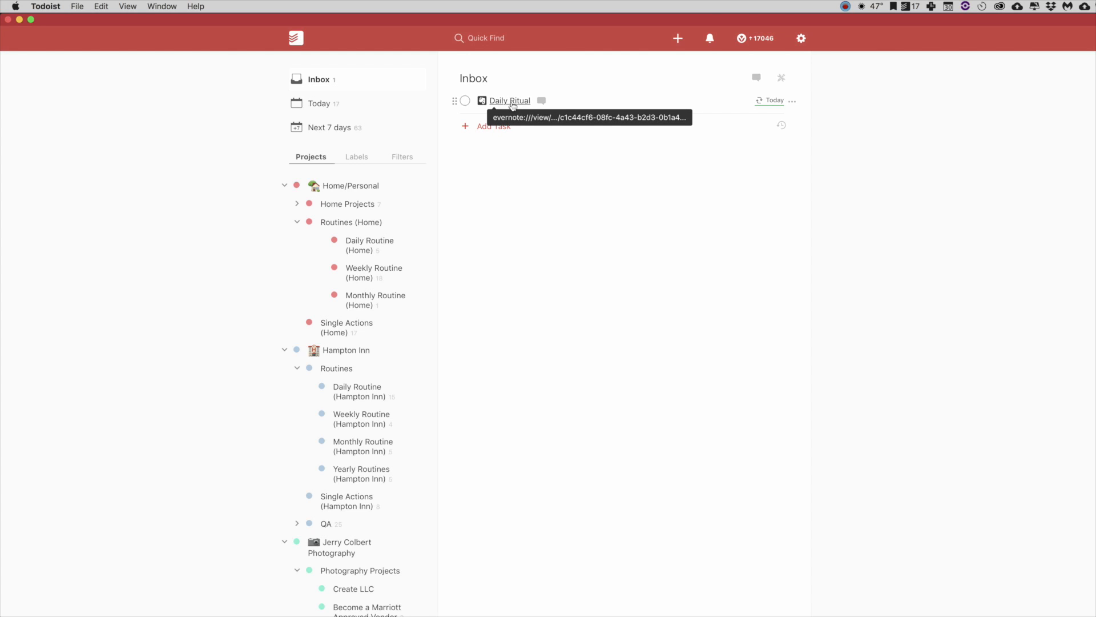
pyautogui.click(509, 100)
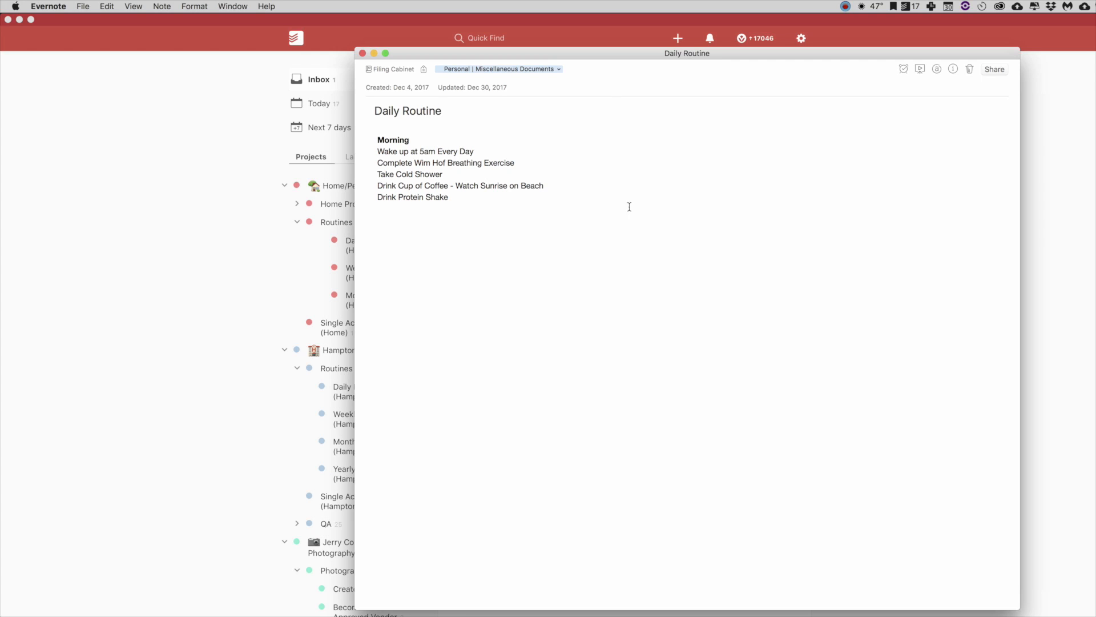
pyautogui.moveTo(453, 164)
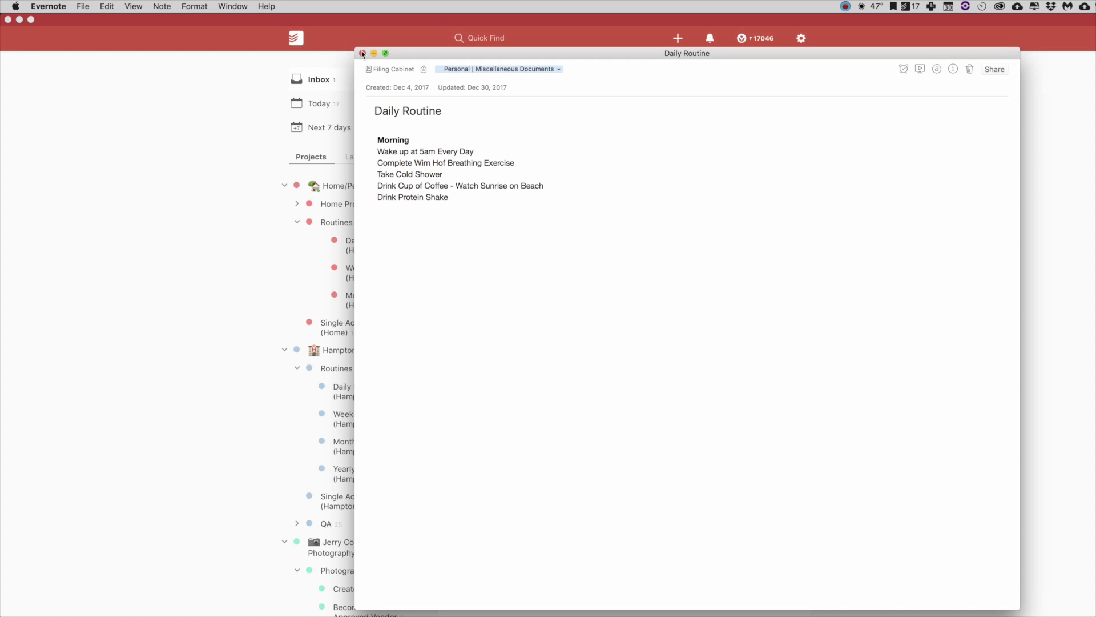
# - Close the separate Daily Routine note window, returning to the Todoist Inbox
pyautogui.click(362, 54)
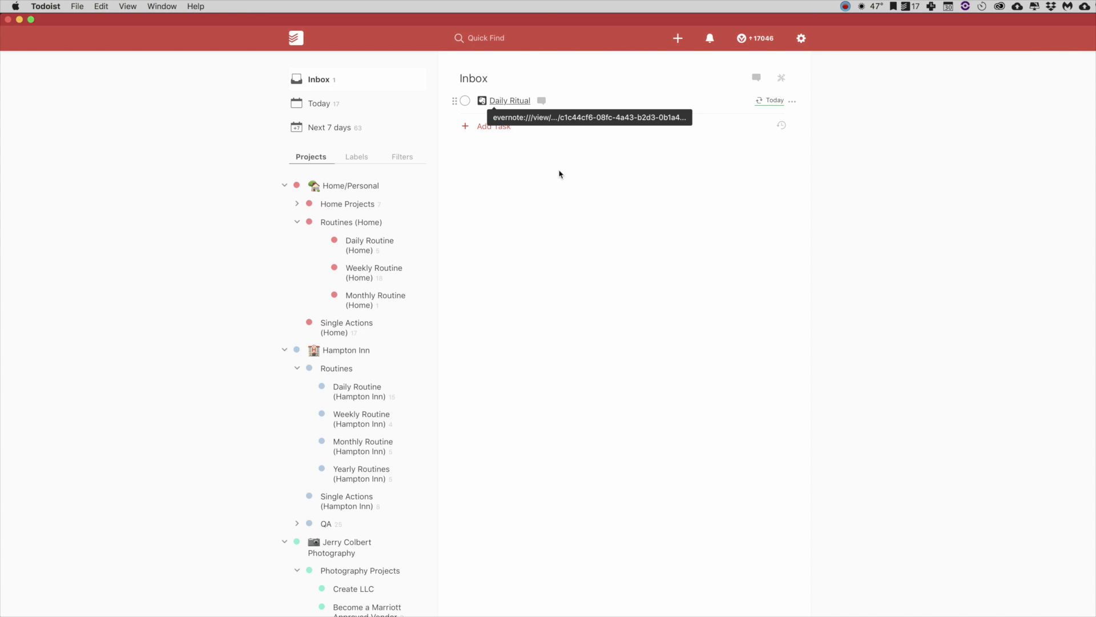
pyautogui.moveTo(316, 86)
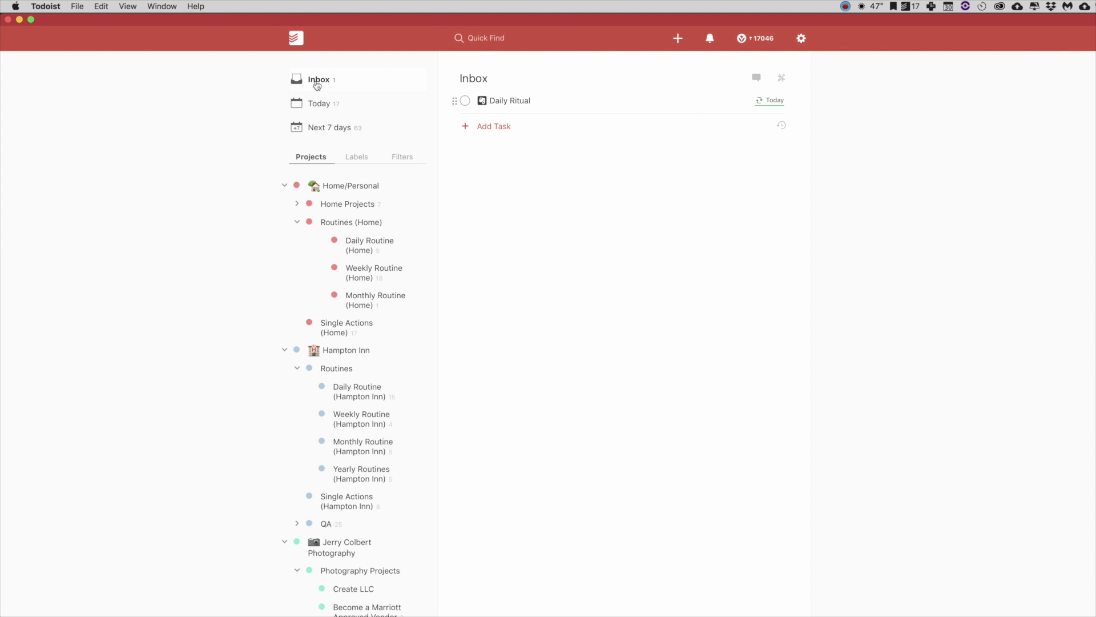
pyautogui.moveTo(674, 186)
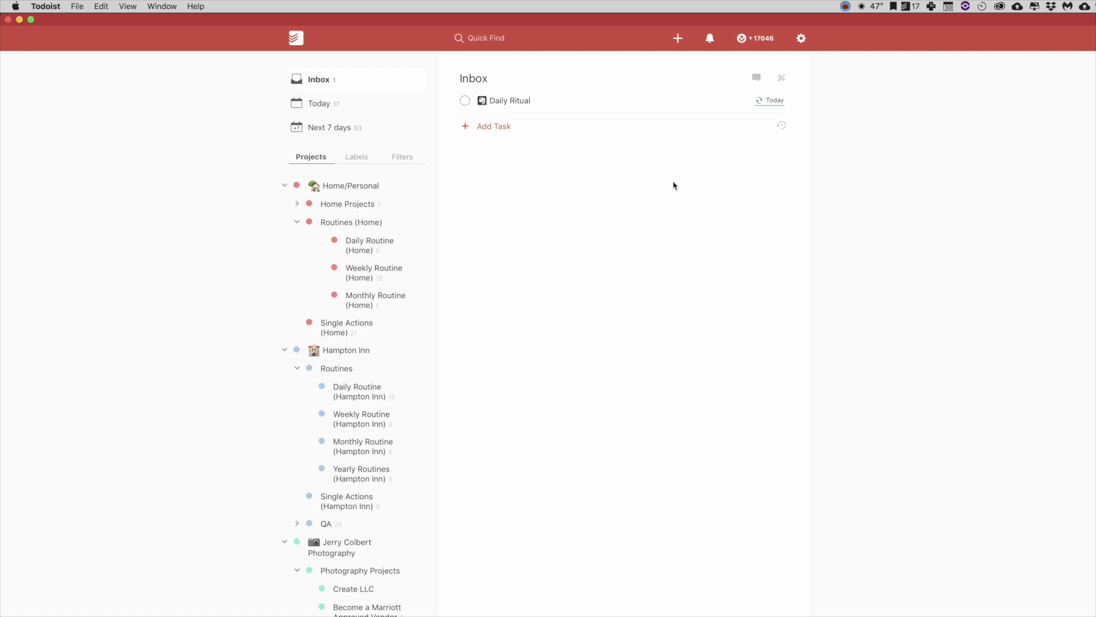
pyautogui.moveTo(547, 109)
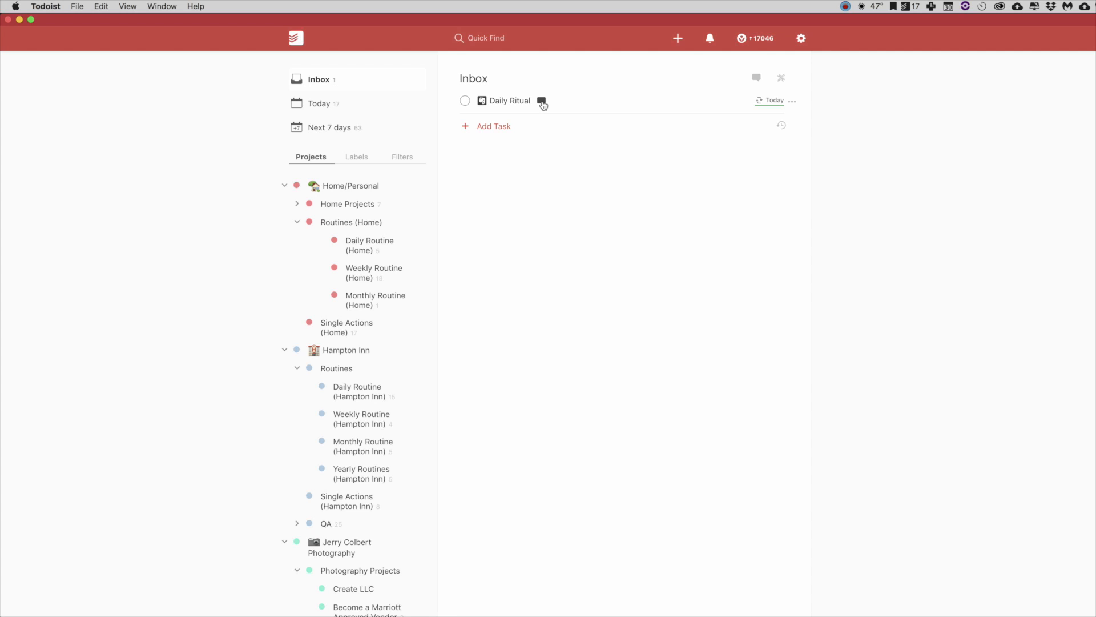
# - Show the Comments panel for the Daily Ritual task
pyautogui.click(541, 101)
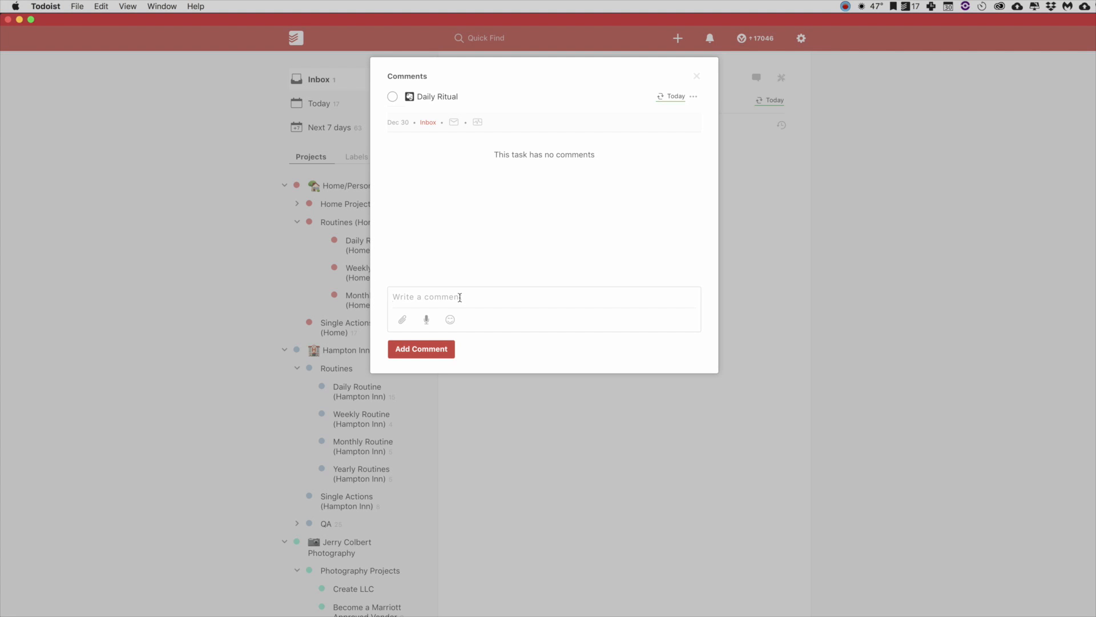